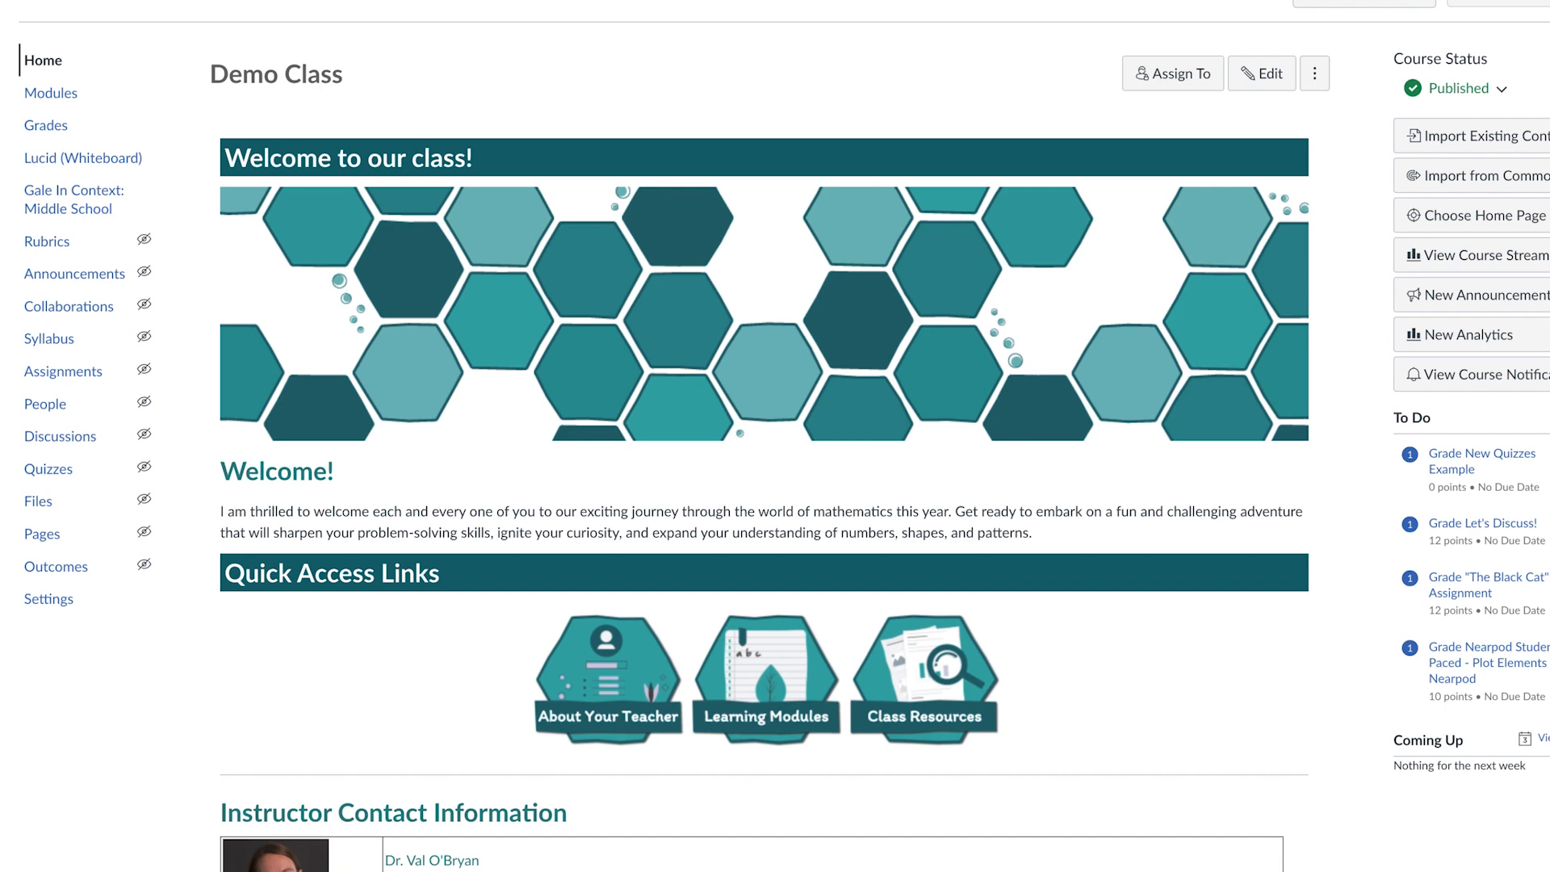
pyautogui.moveTo(83, 158)
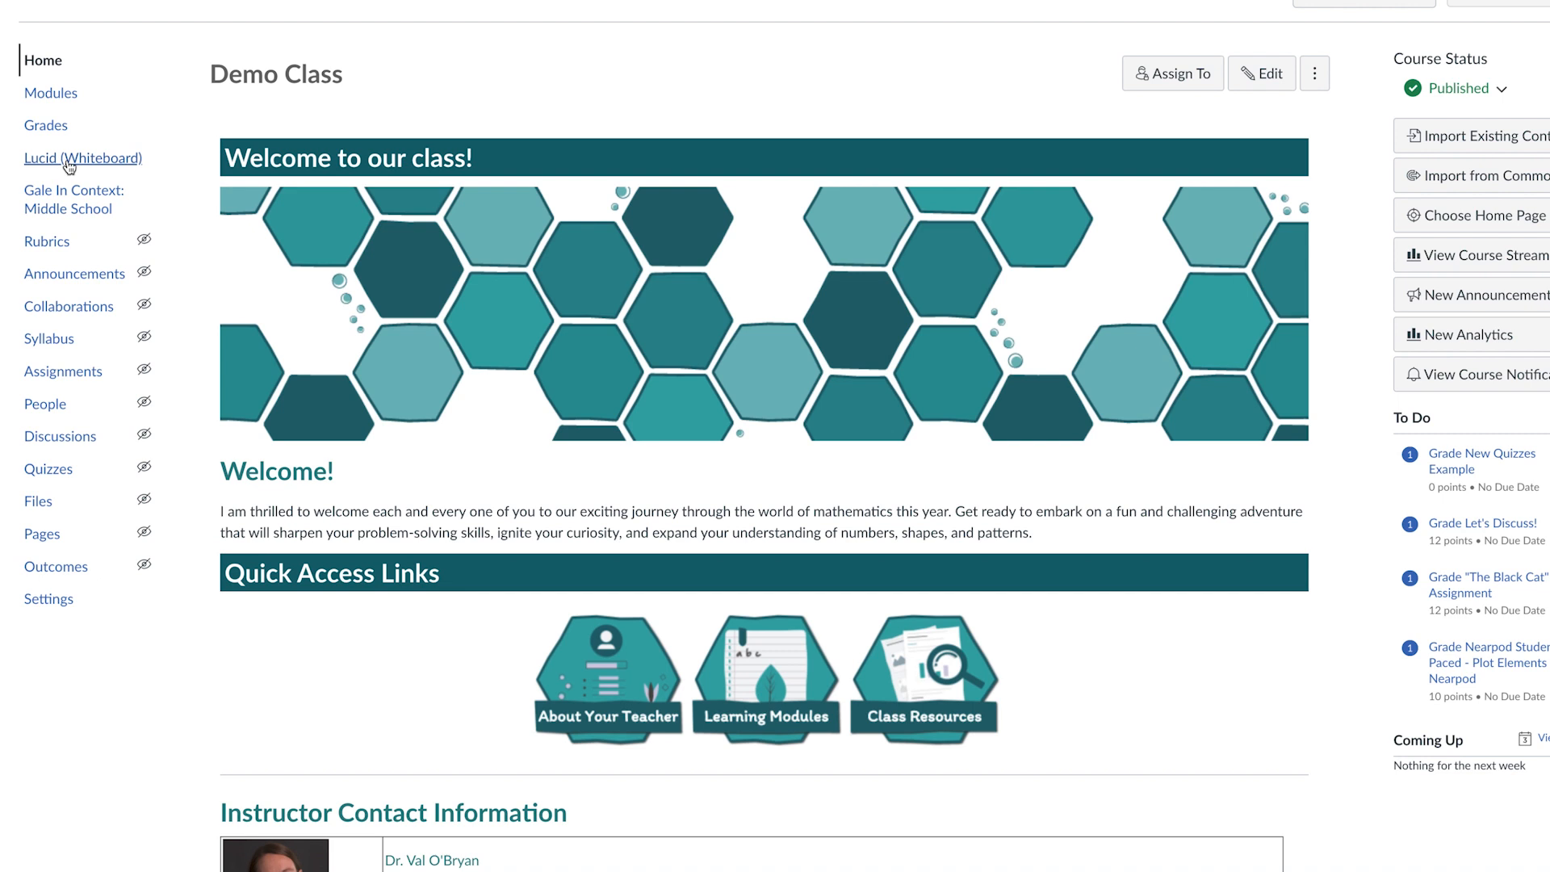
# Step: Open the course's Lucid (Whiteboard) page and launch Lucid with Explore Lucid
pyautogui.click(84, 158)
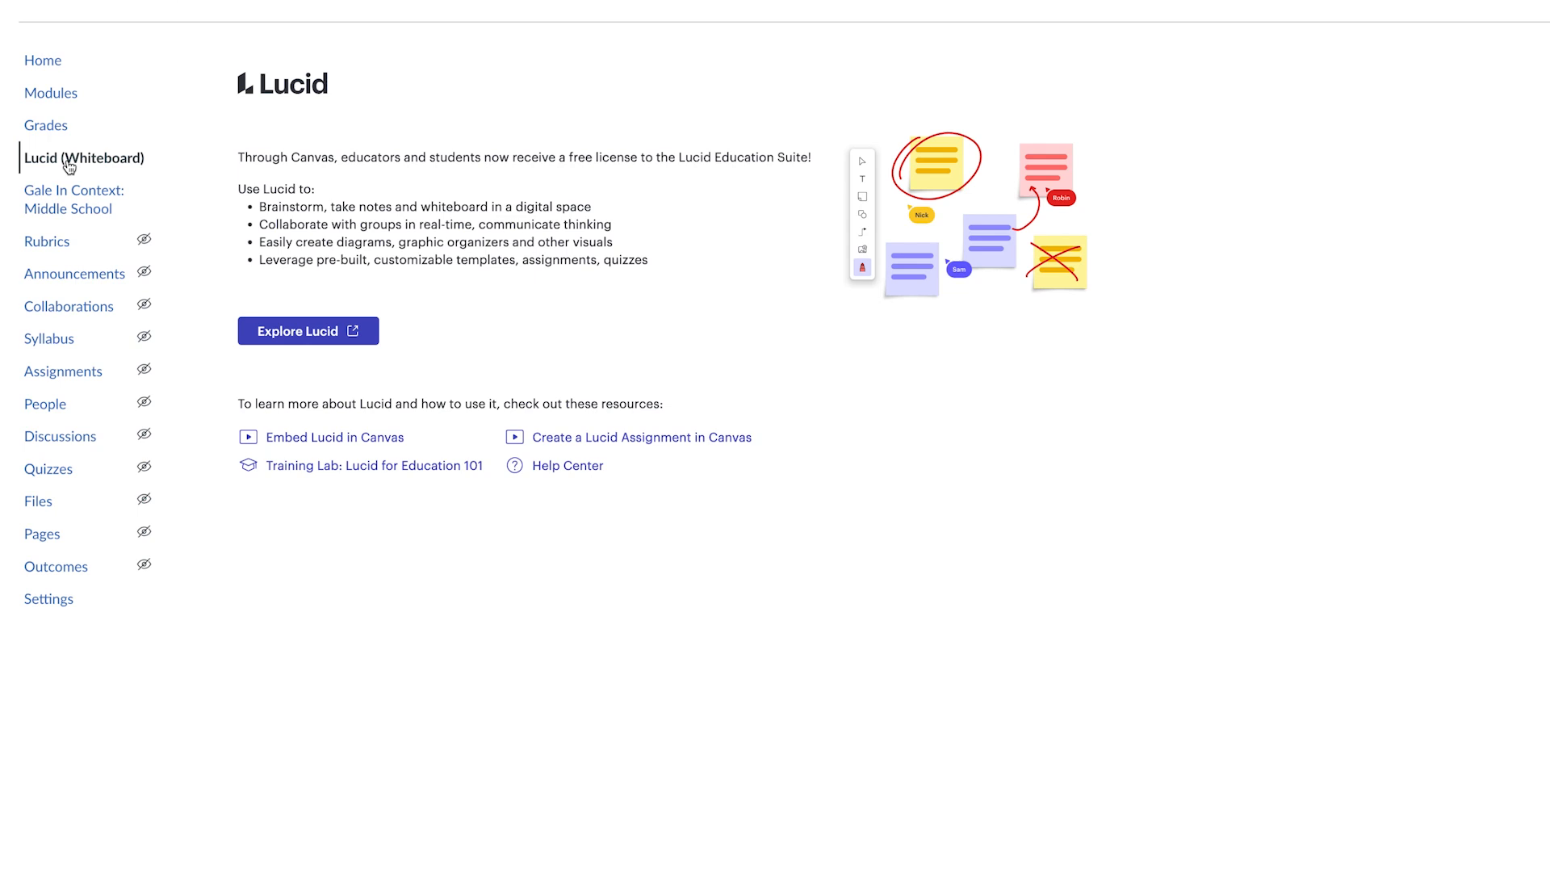
pyautogui.moveTo(294, 357)
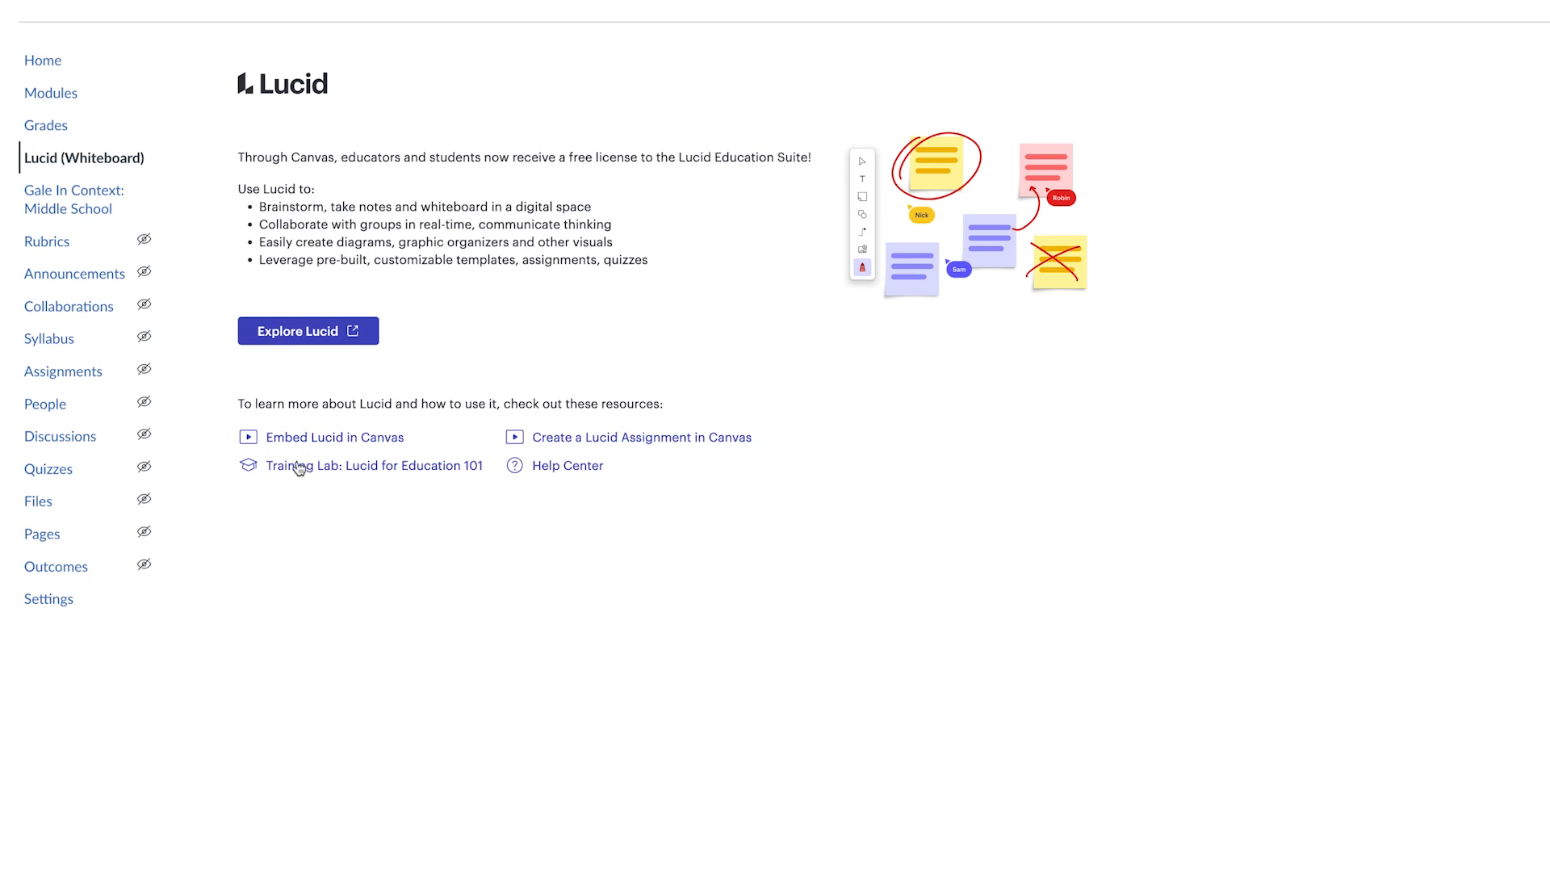
pyautogui.moveTo(606, 347)
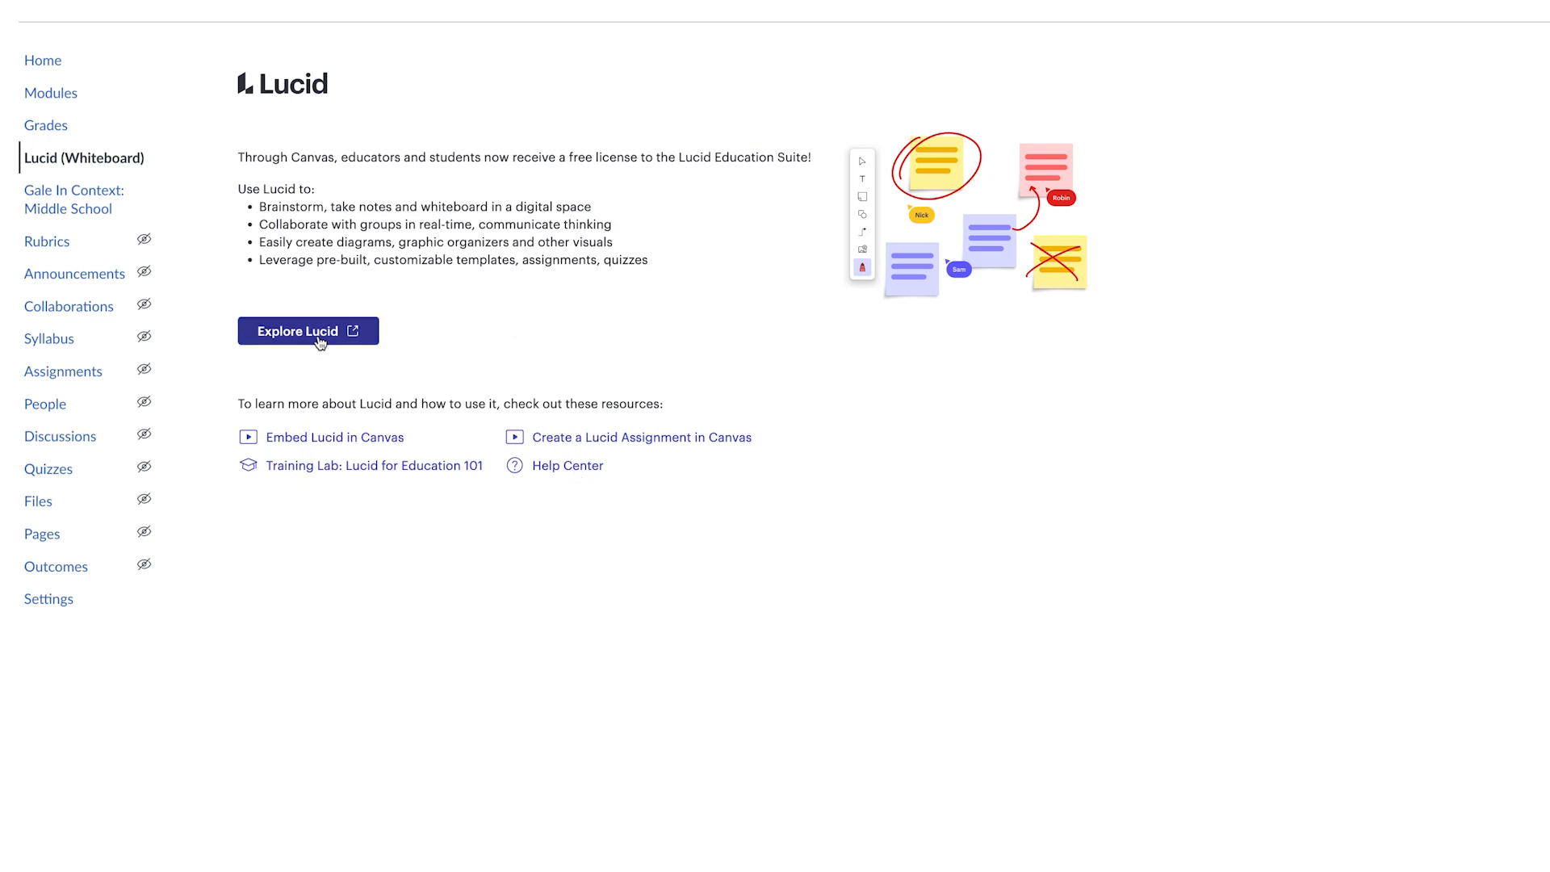
pyautogui.click(307, 331)
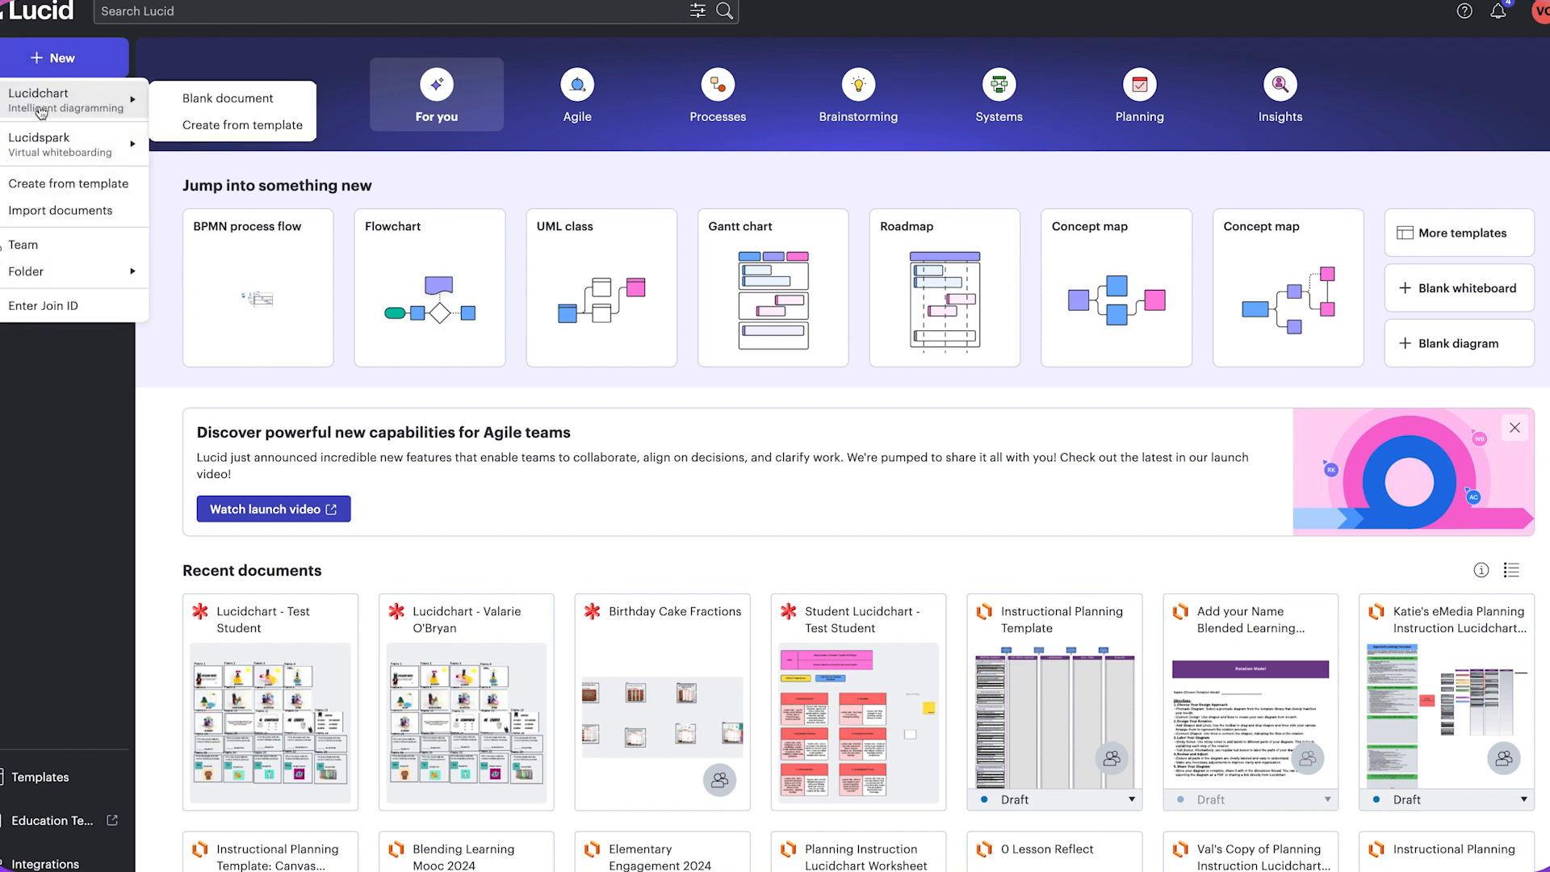
pyautogui.moveTo(40, 145)
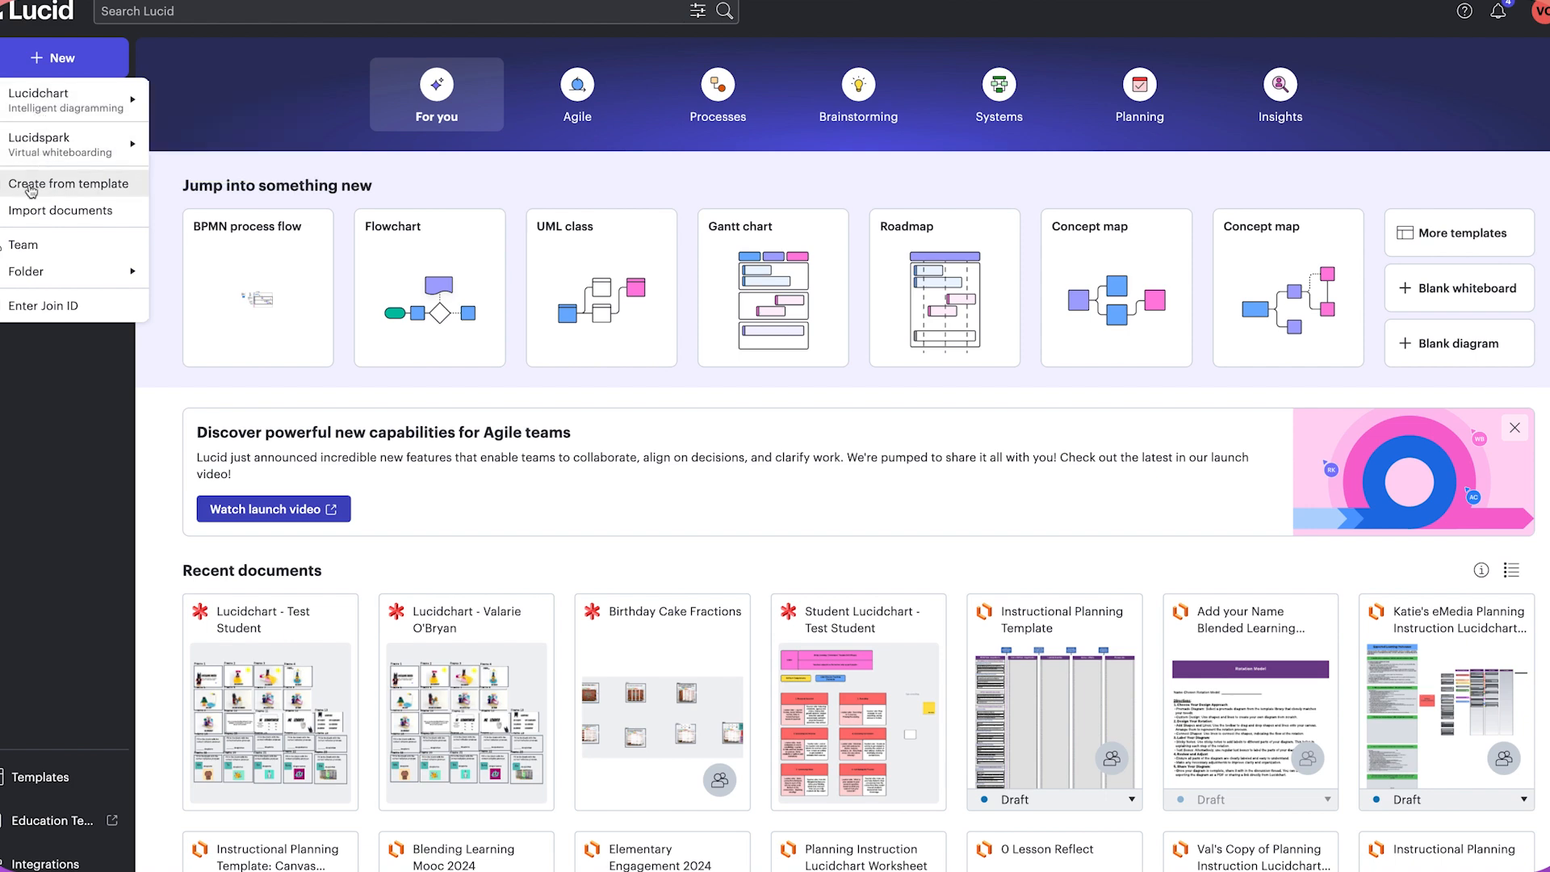
pyautogui.moveTo(30, 191)
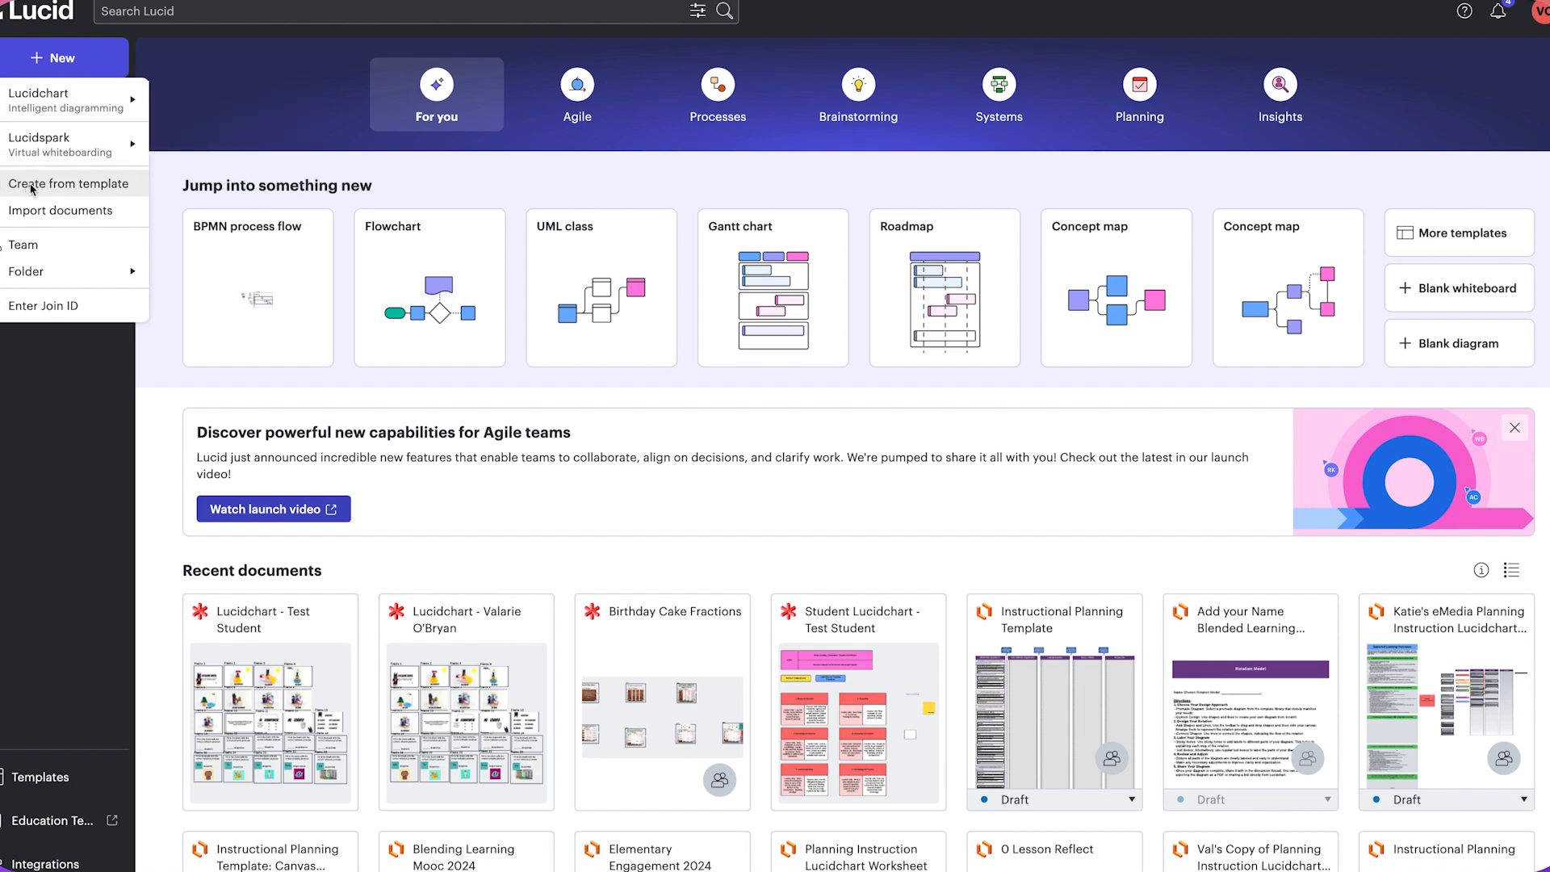
# Step: Browse Lucid's template gallery, then go back to the Home dashboard
pyautogui.click(67, 184)
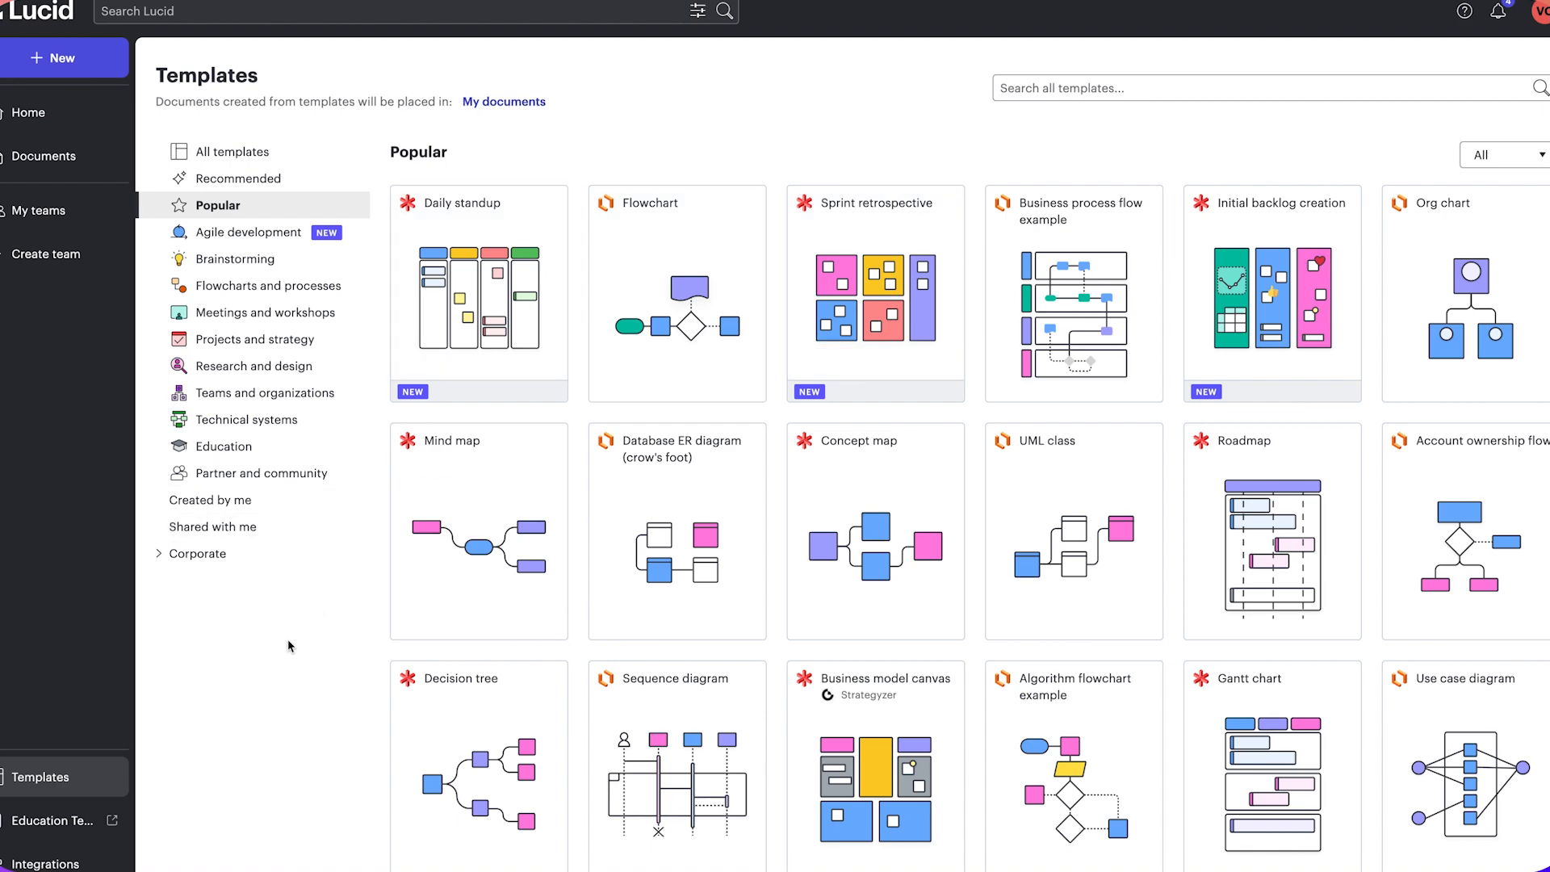
pyautogui.moveTo(299, 648)
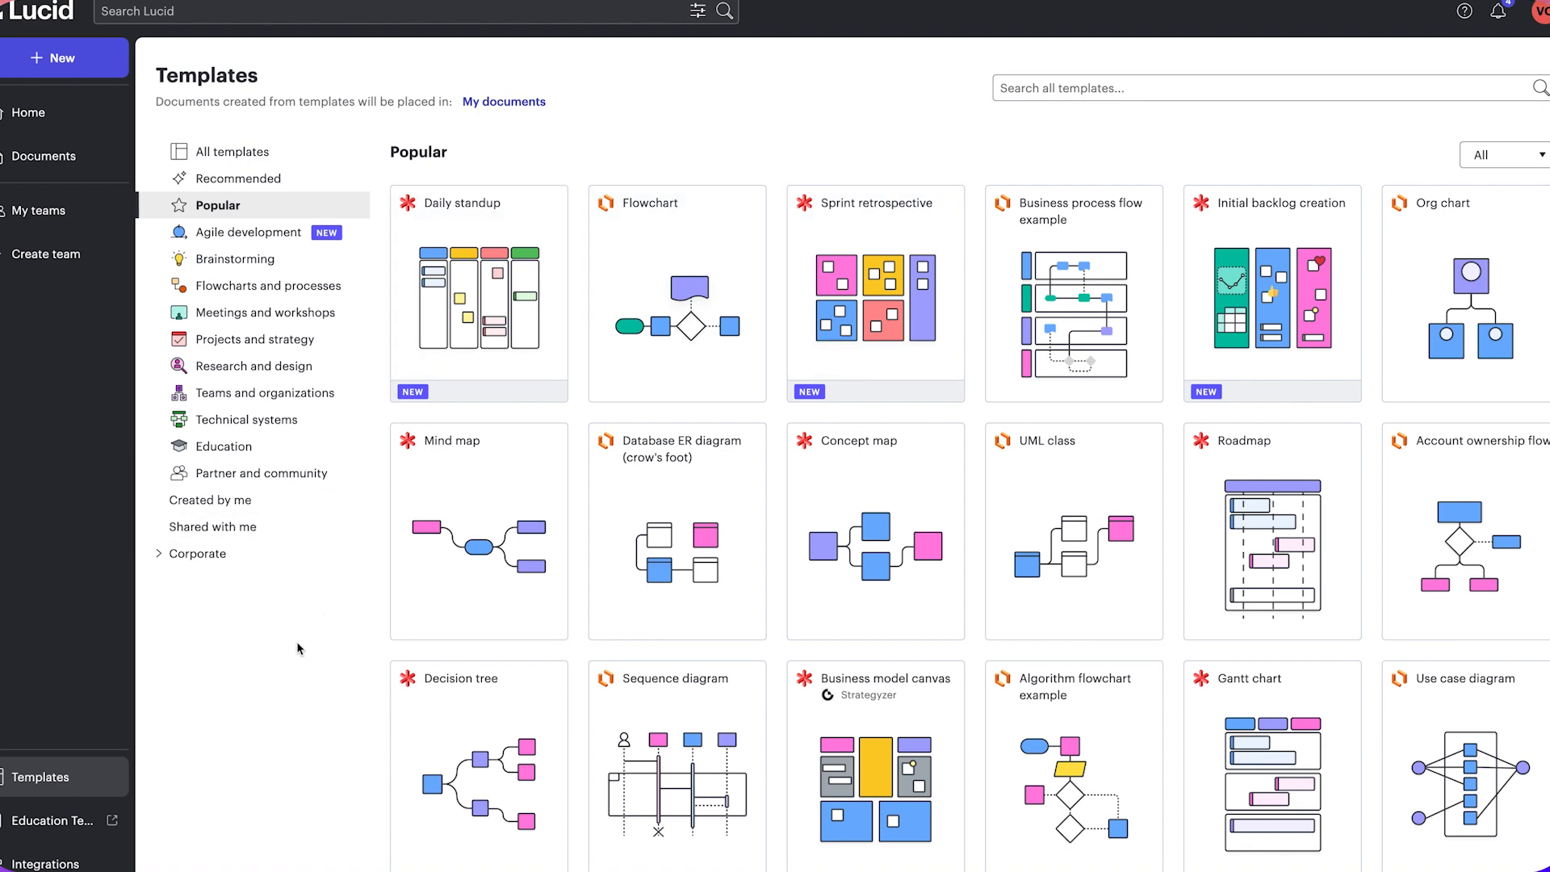
pyautogui.click(28, 112)
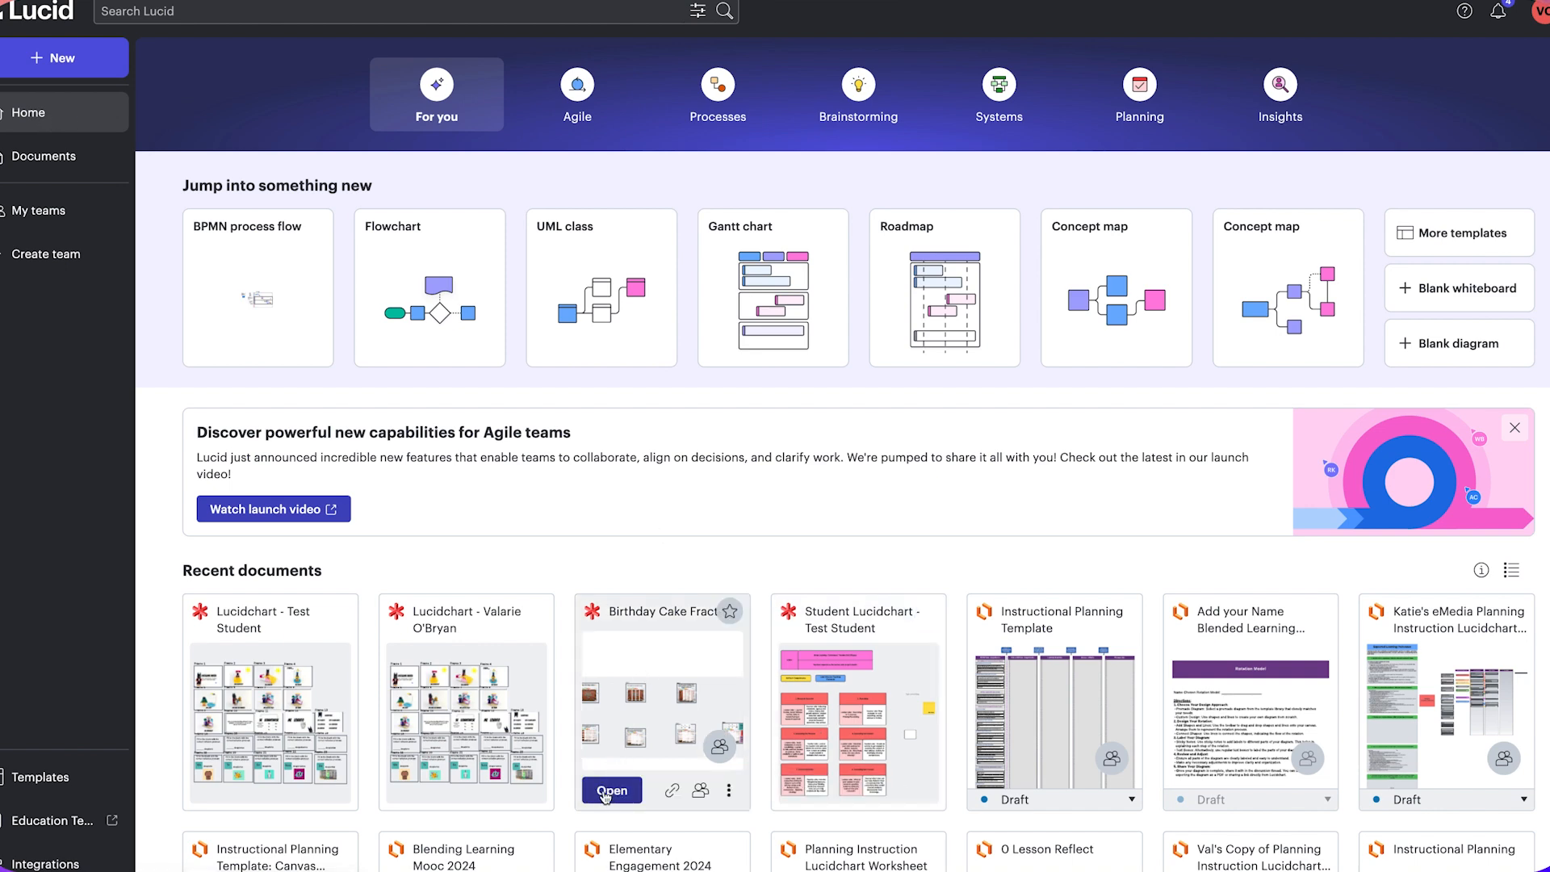
# Step: Open the Birthday Cake Fractions board from Recent documents
pyautogui.click(611, 789)
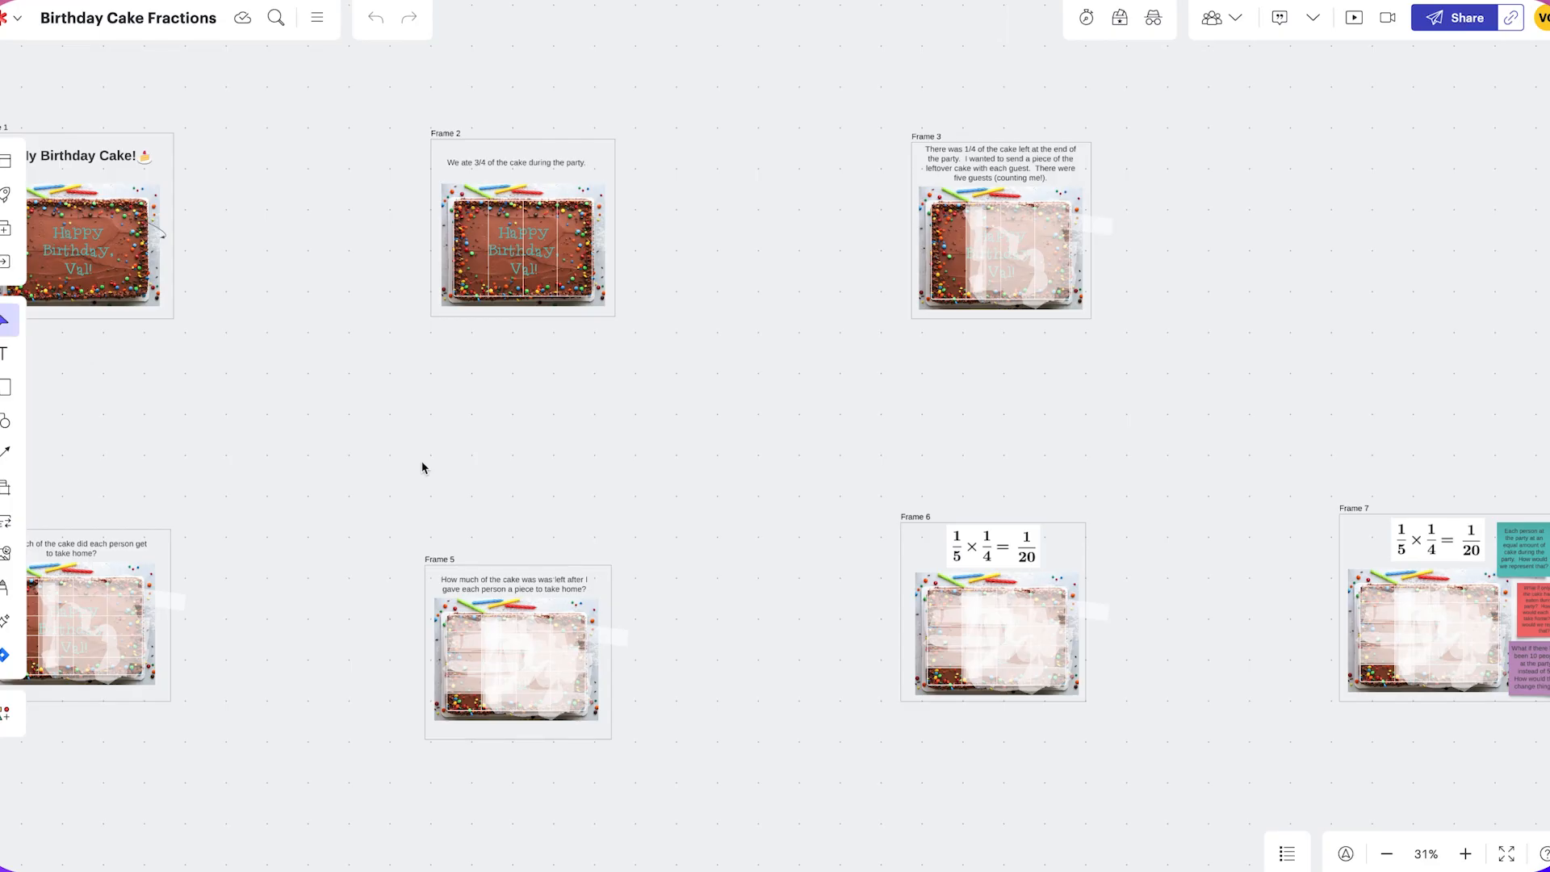
pyautogui.moveTo(353, 440)
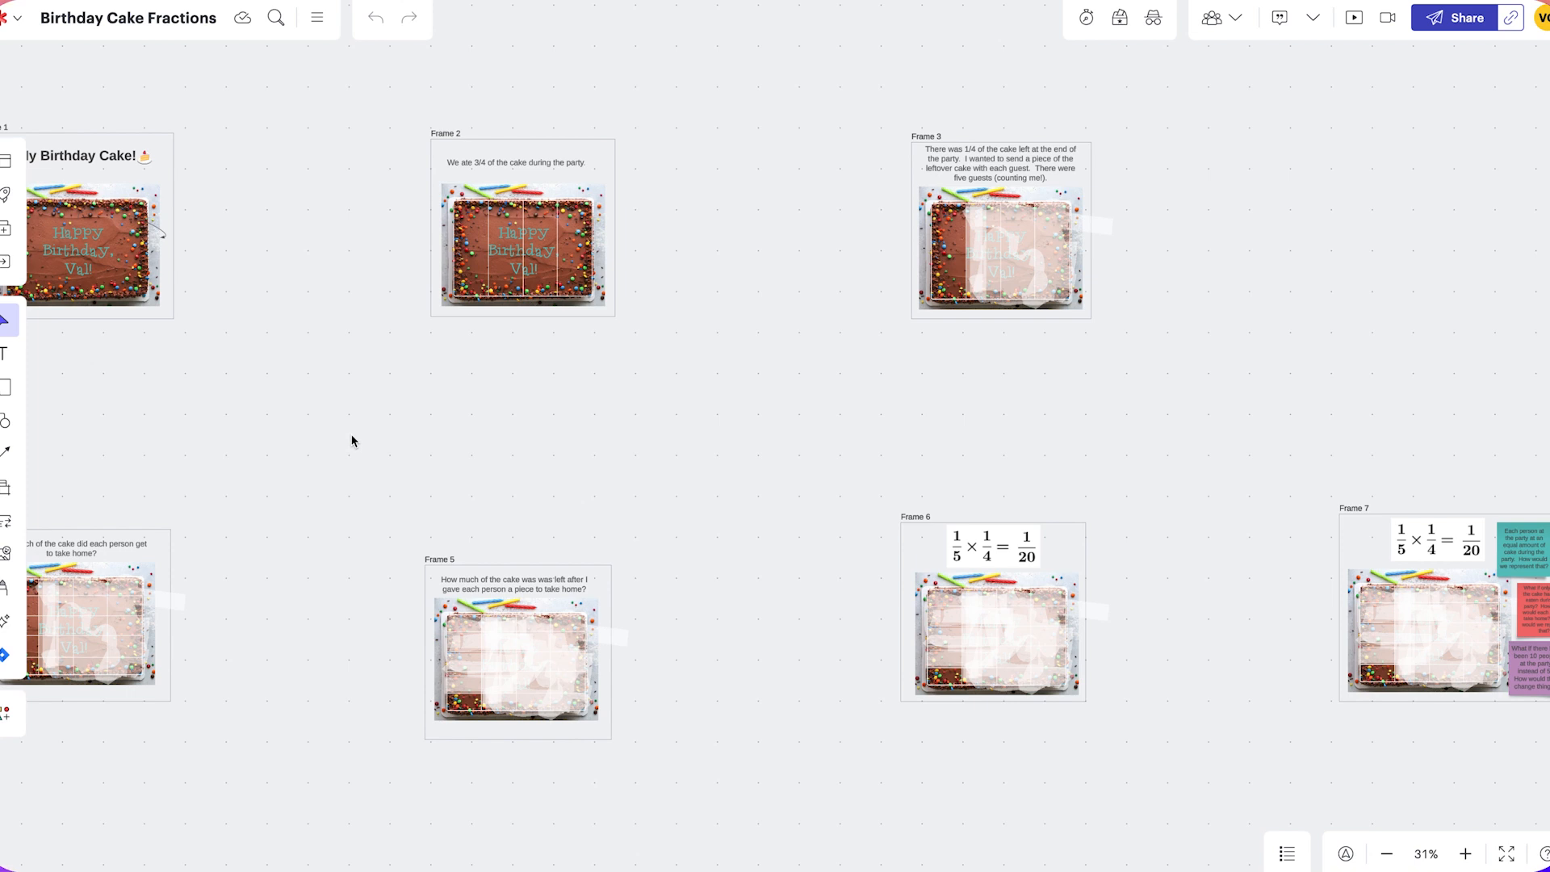
pyautogui.moveTo(376, 339)
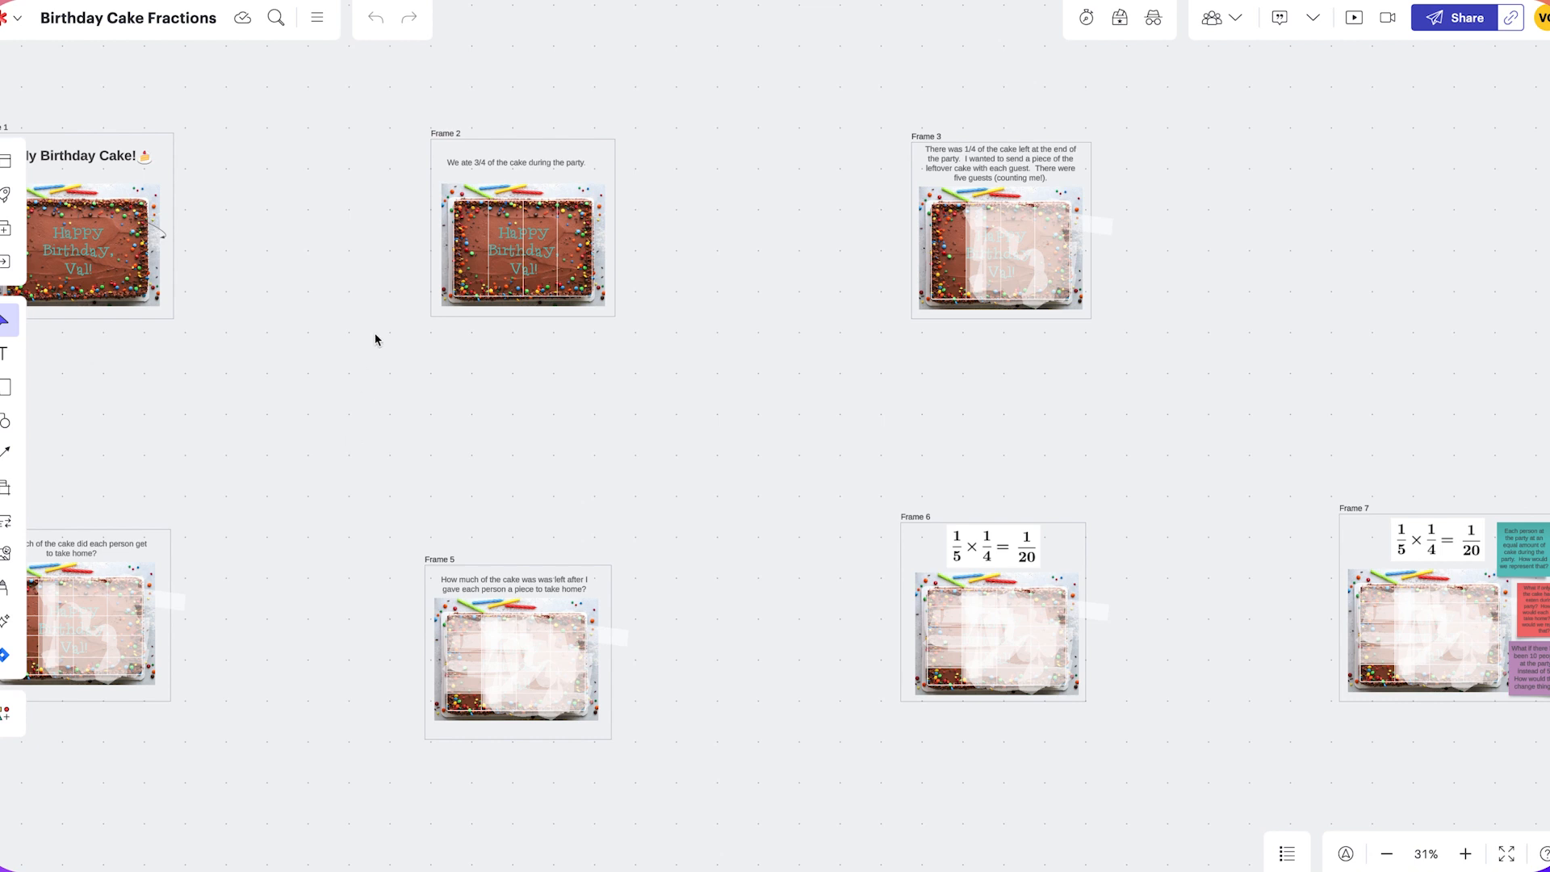
pyautogui.moveTo(382, 336)
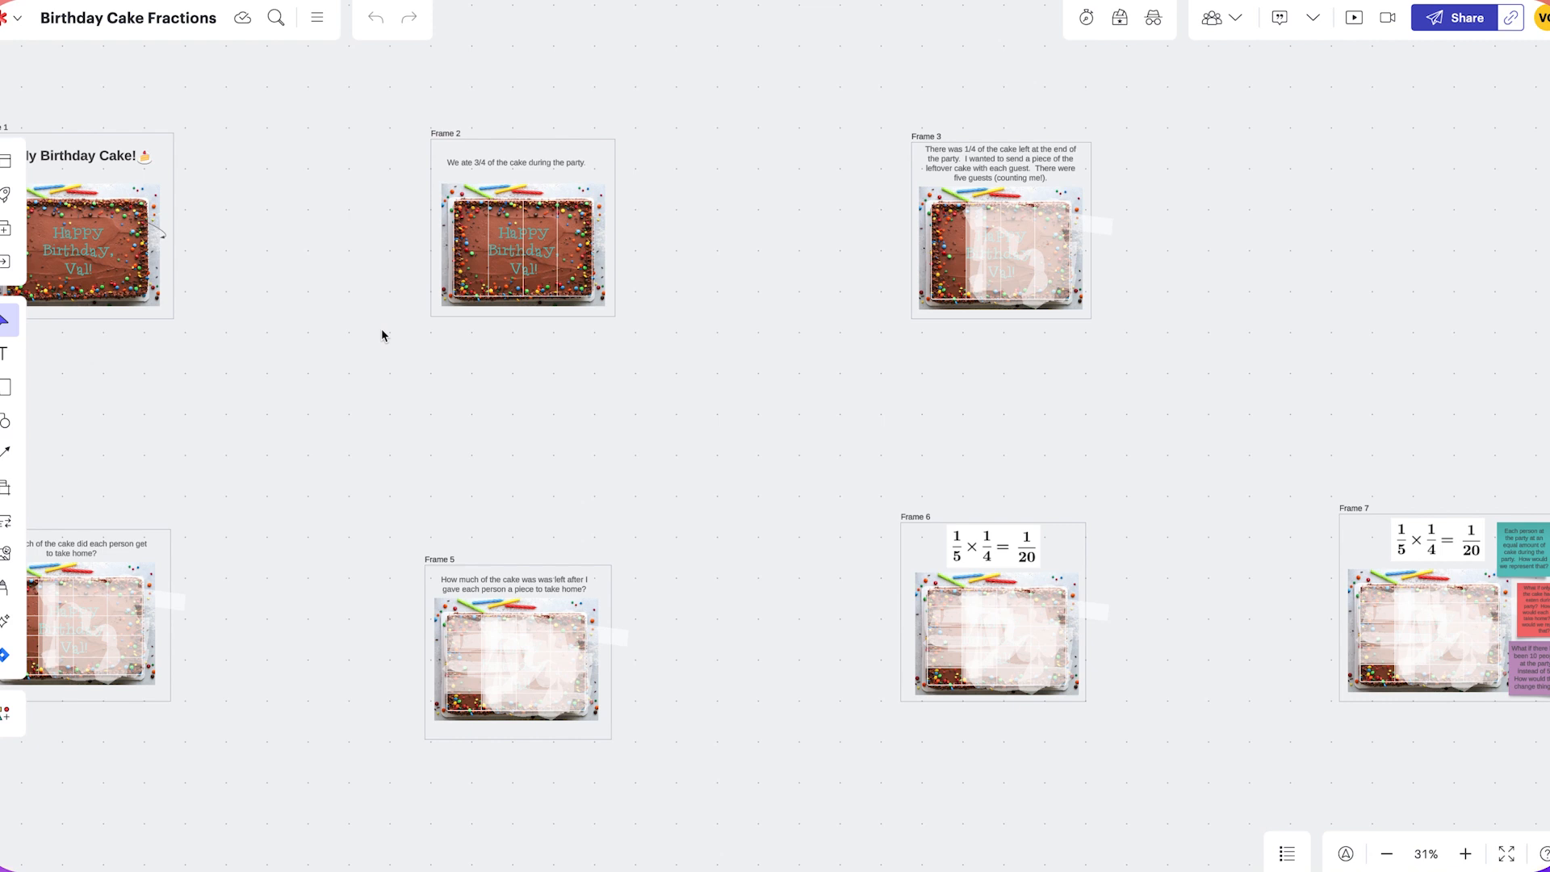
pyautogui.moveTo(384, 318)
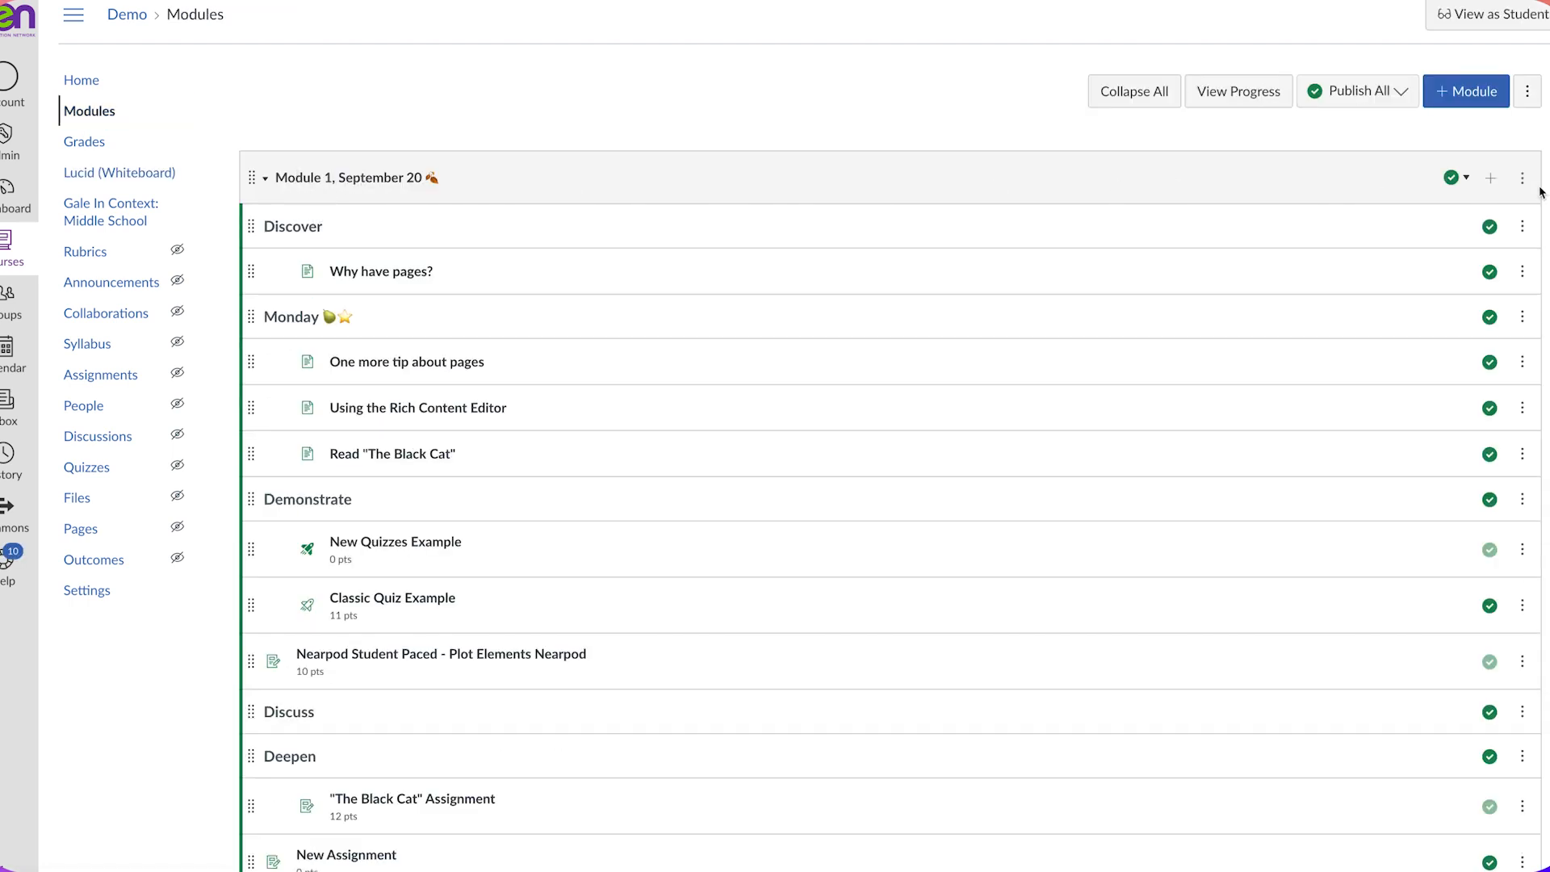
# Step: Create a new assignment named 'Lucidspark Fractions' in Module 1, September 20
pyautogui.click(1491, 177)
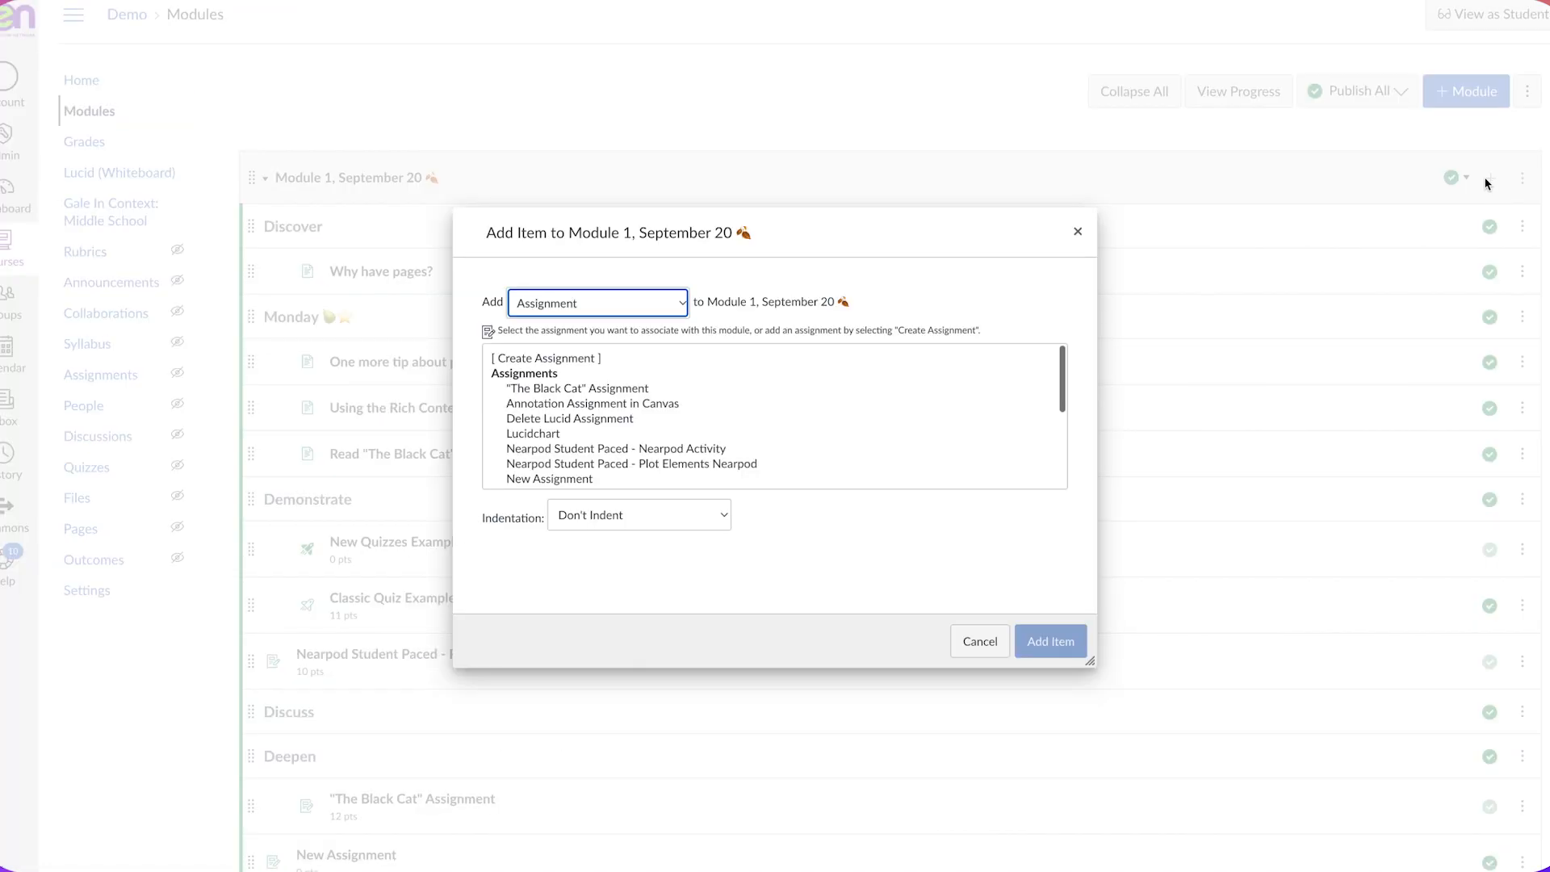
pyautogui.click(543, 358)
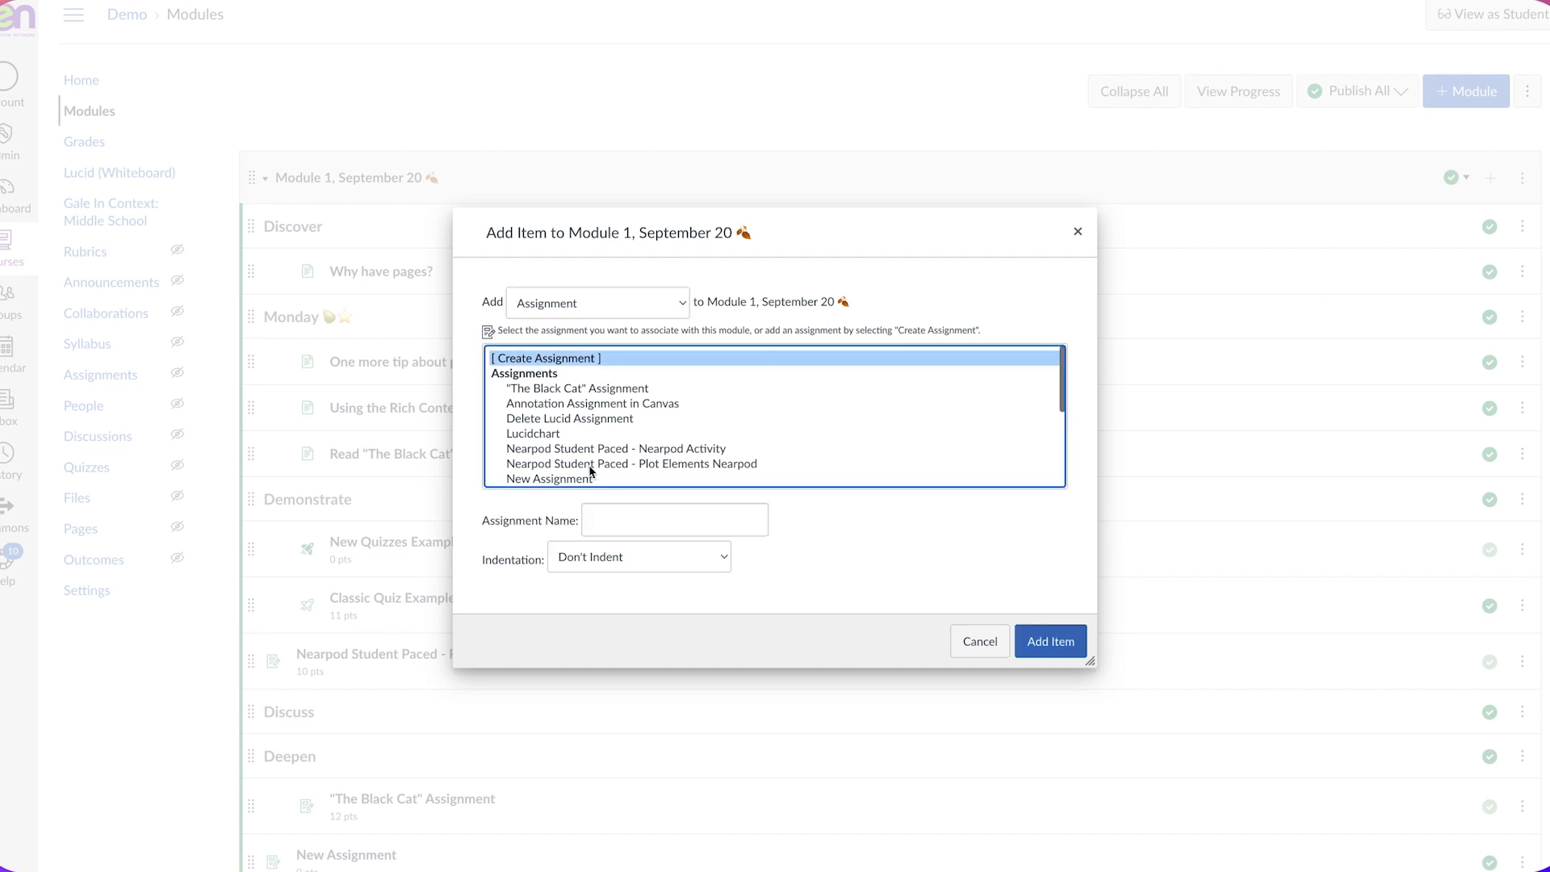
pyautogui.write('L')
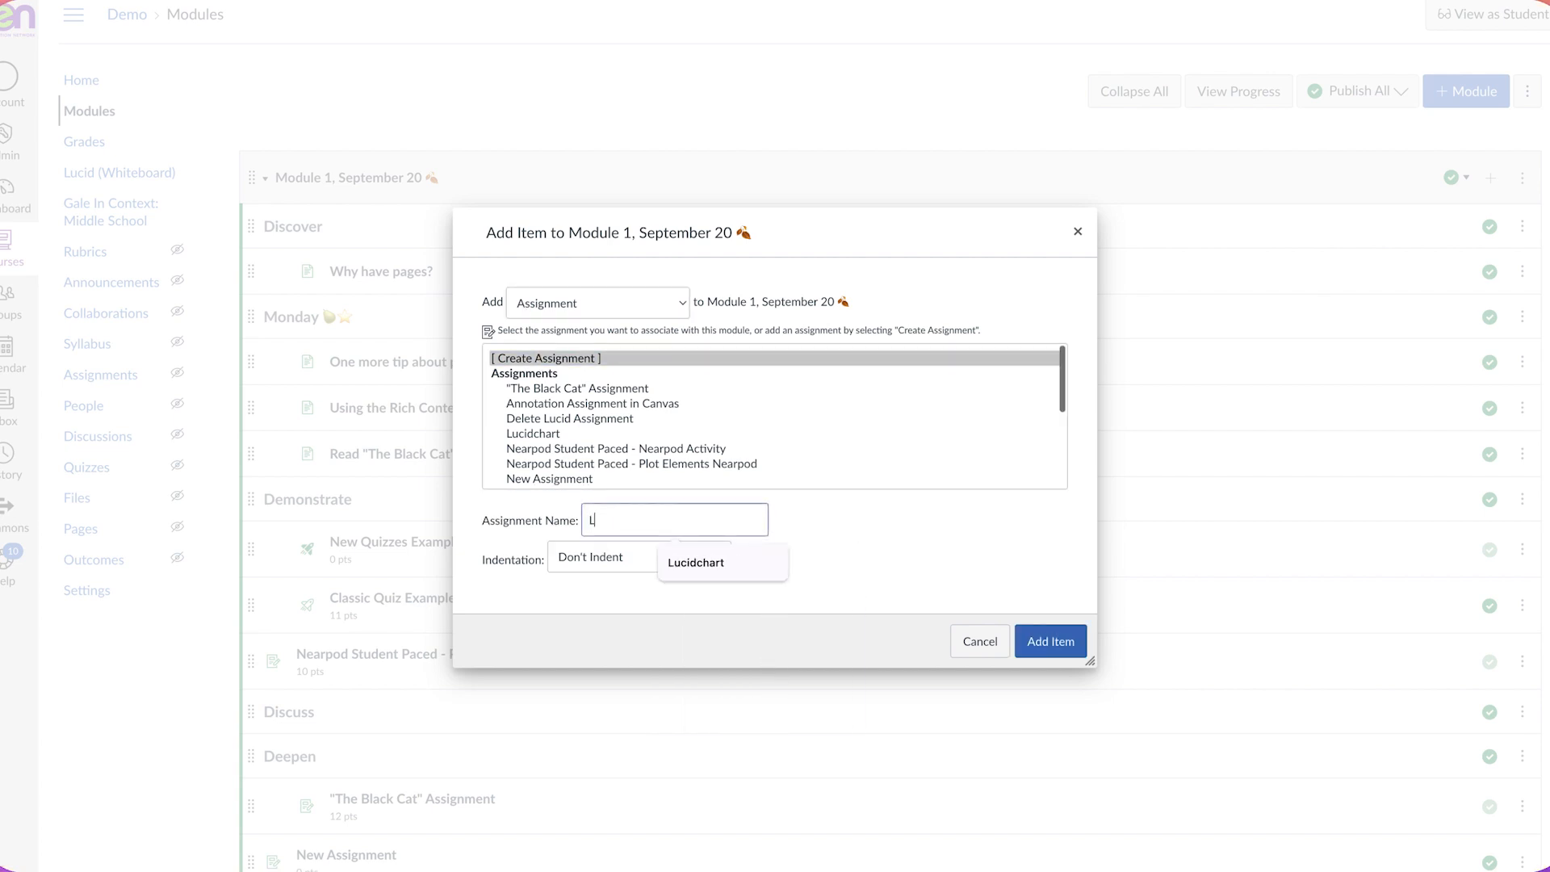
pyautogui.write('ucidspark')
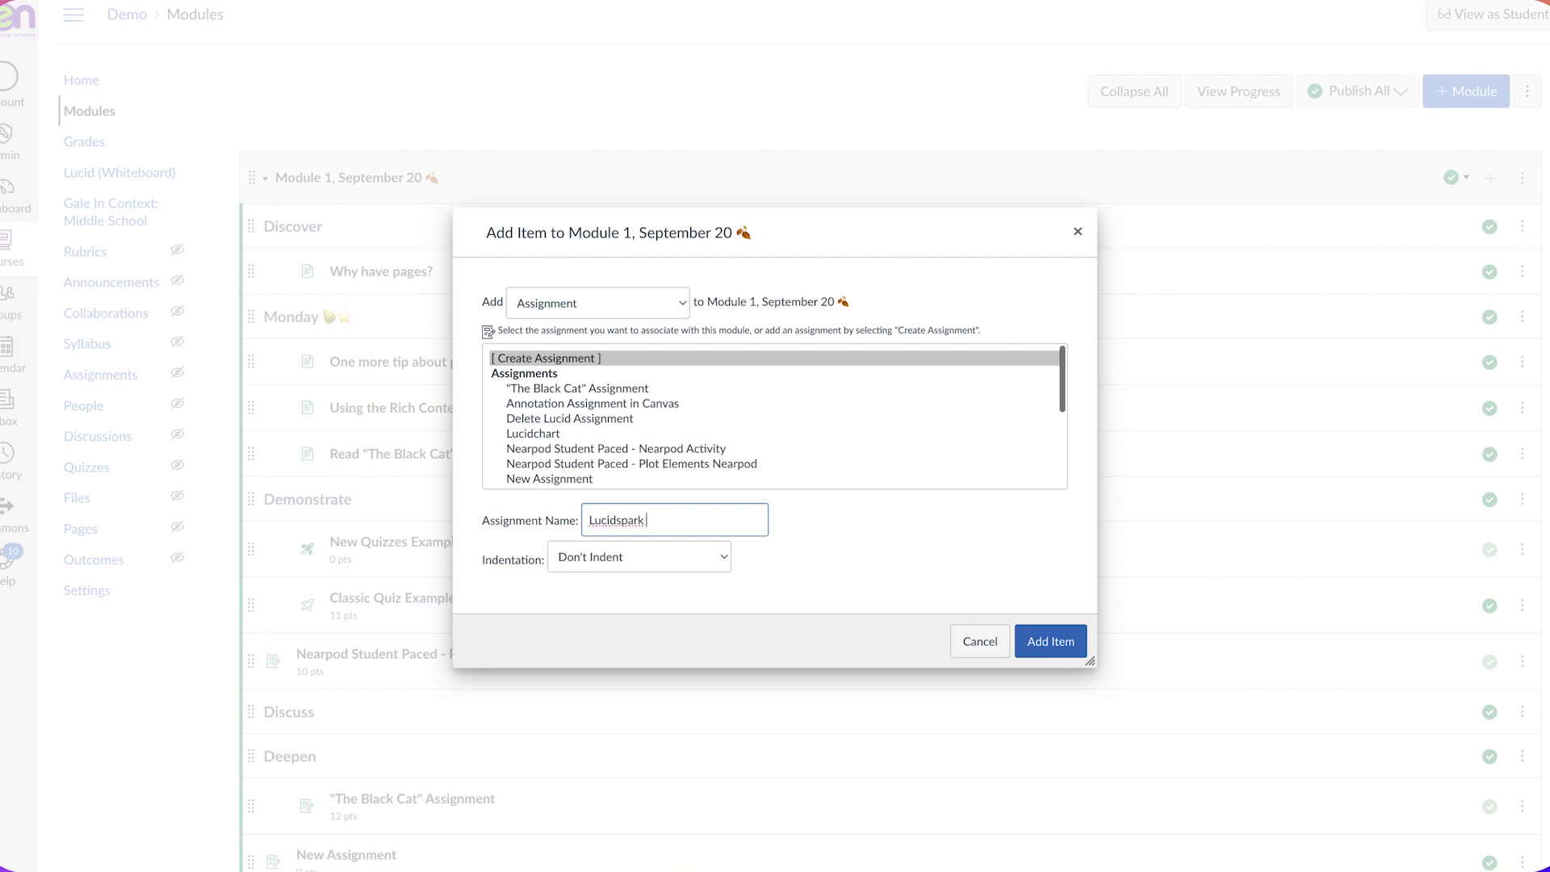
pyautogui.write('Fractions')
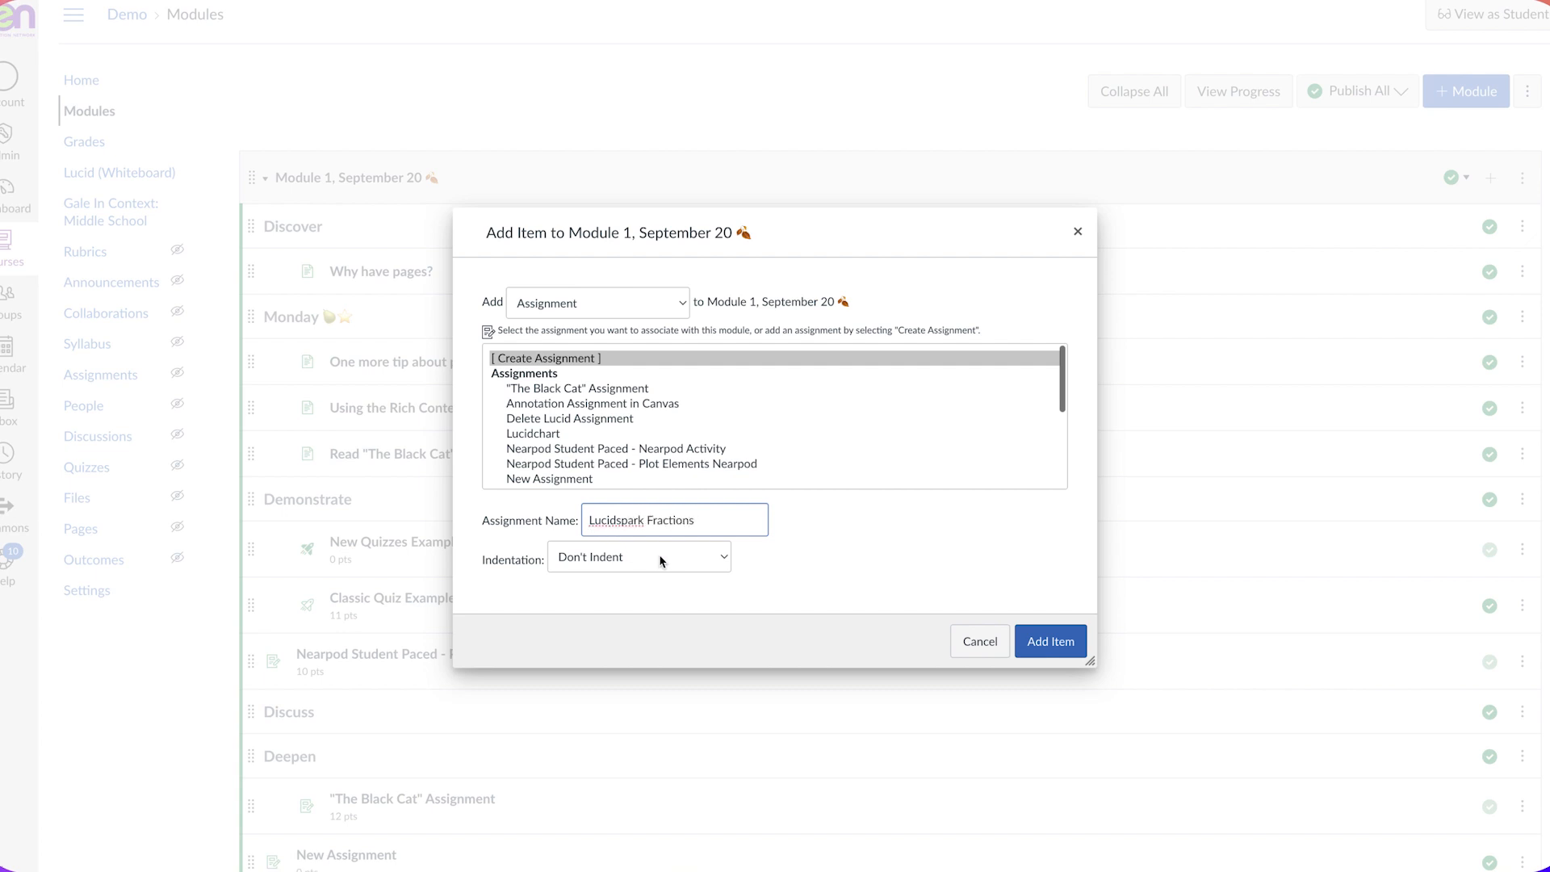
pyautogui.click(1049, 640)
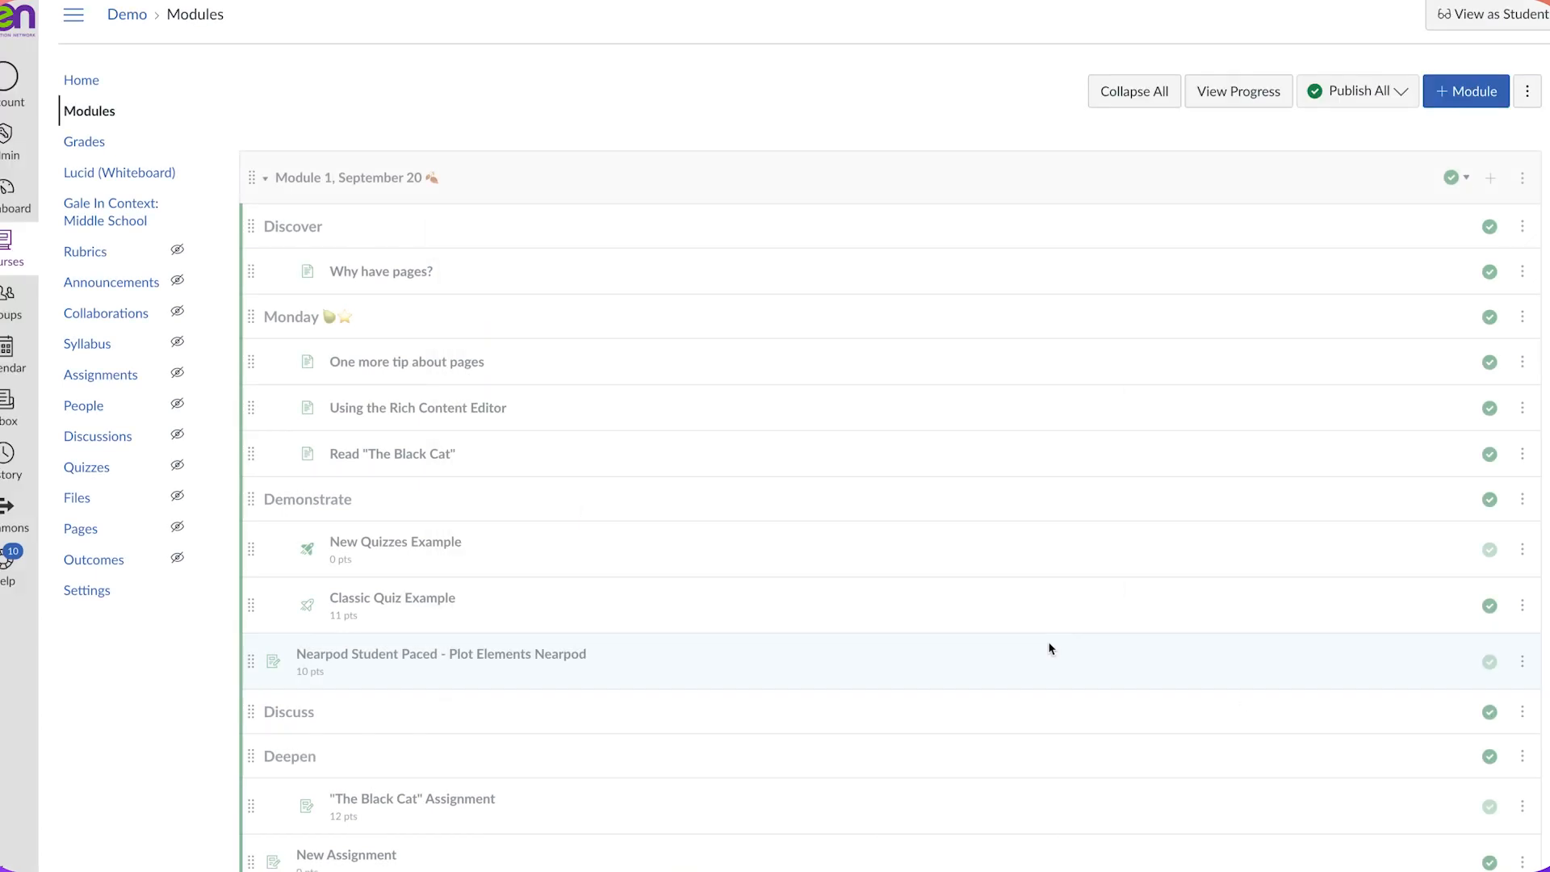
# Step: Open the Lucidspark Fractions assignment from the module list and enter edit mode
pyautogui.scroll(-3)
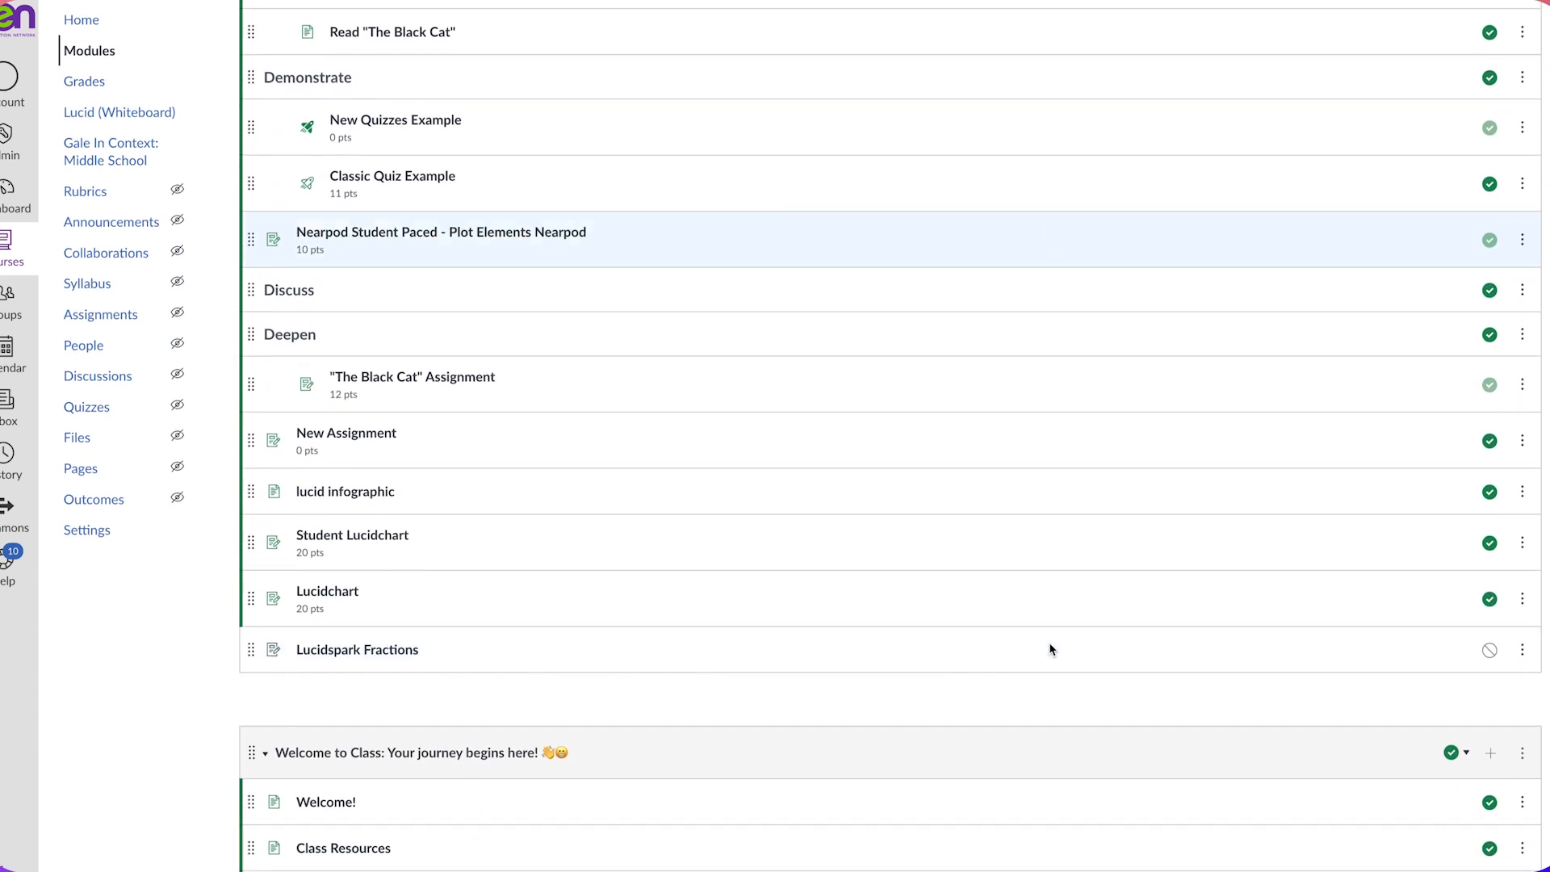
pyautogui.scroll(-3)
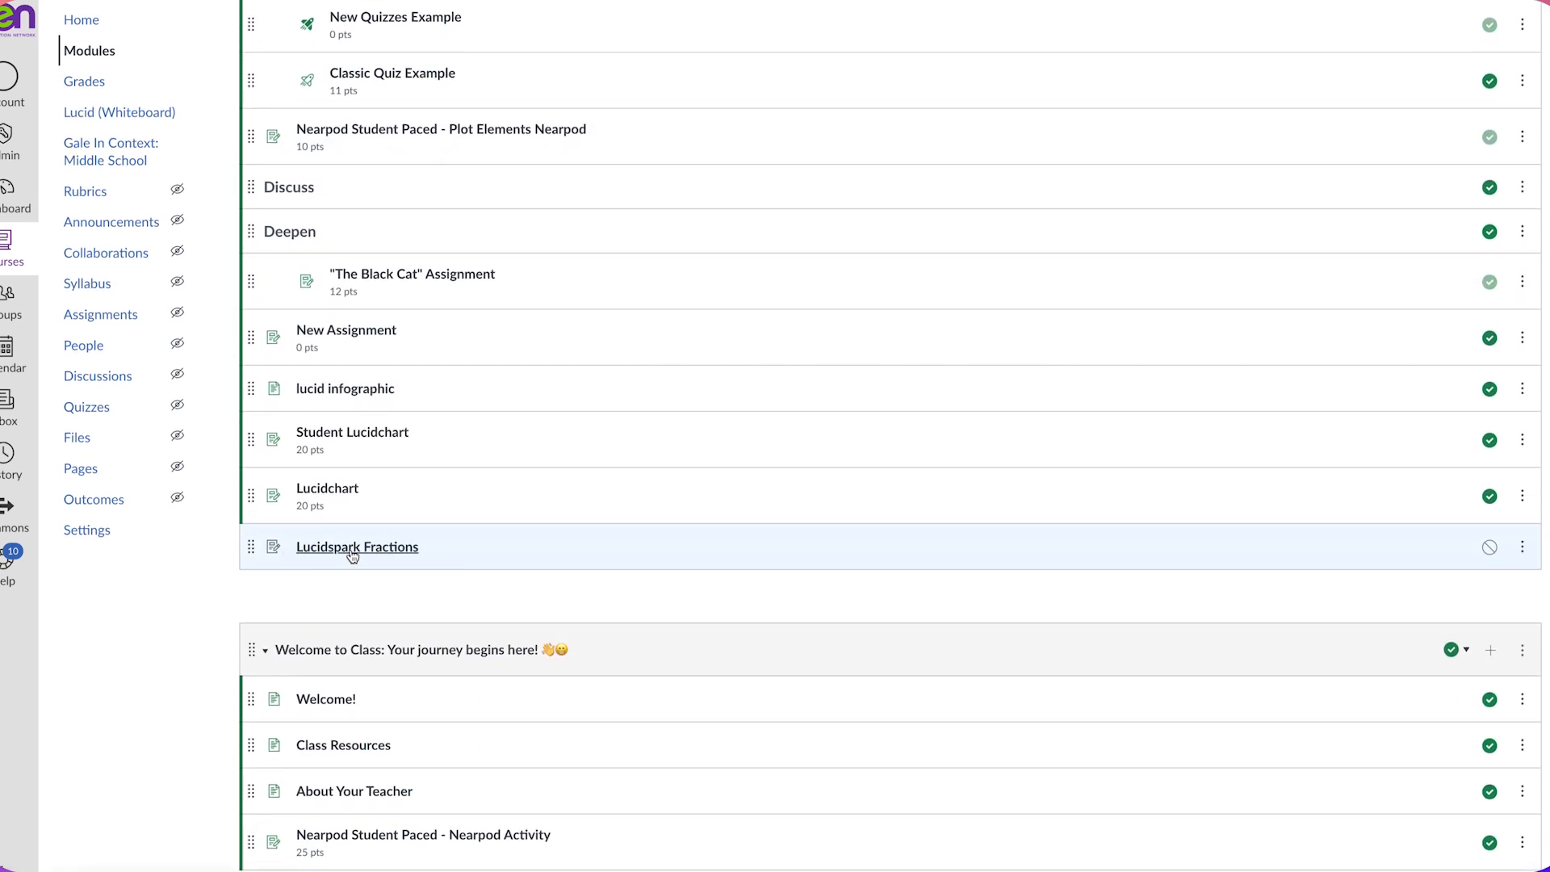
pyautogui.click(357, 546)
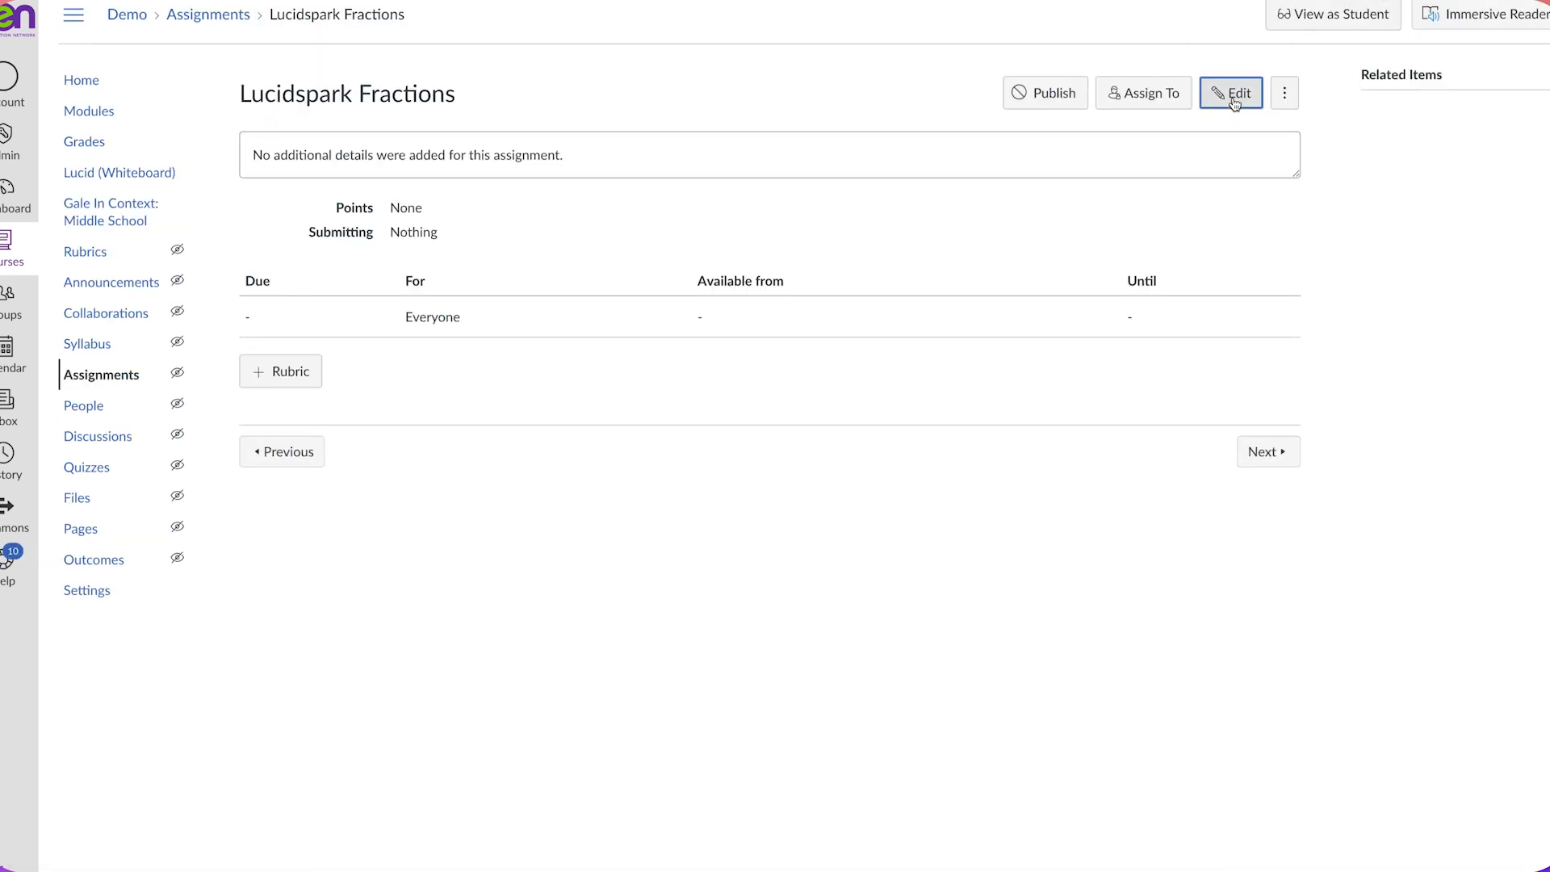
pyautogui.click(1230, 92)
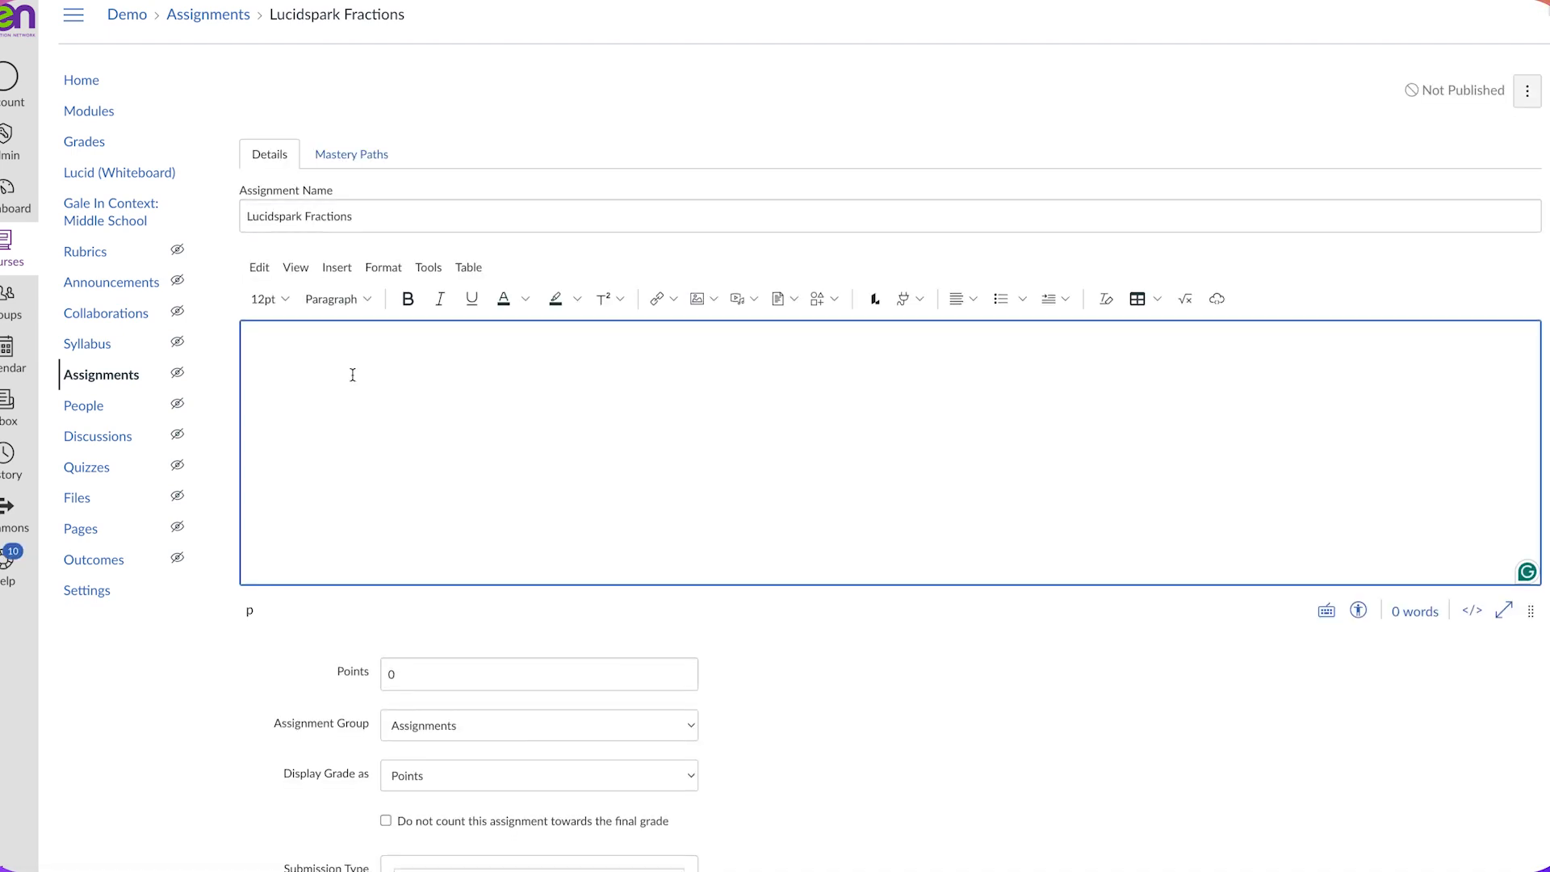
# Step: Enter placeholder instructions, 20 points, and Complete/Incomplete grade display
pyautogui.write('Instructions go here.')
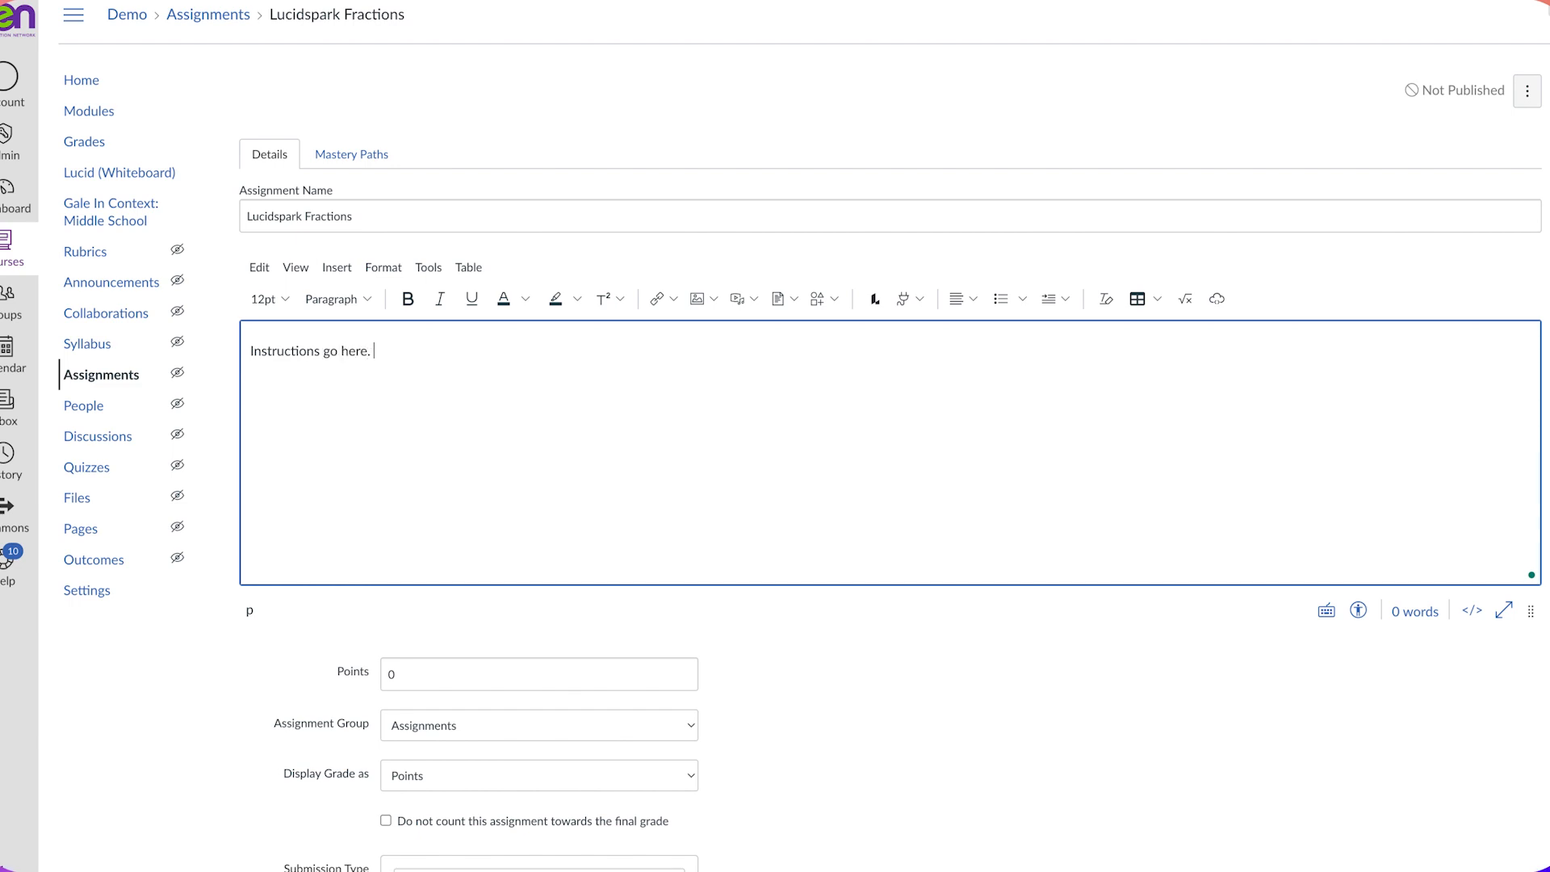
pyautogui.scroll(-3)
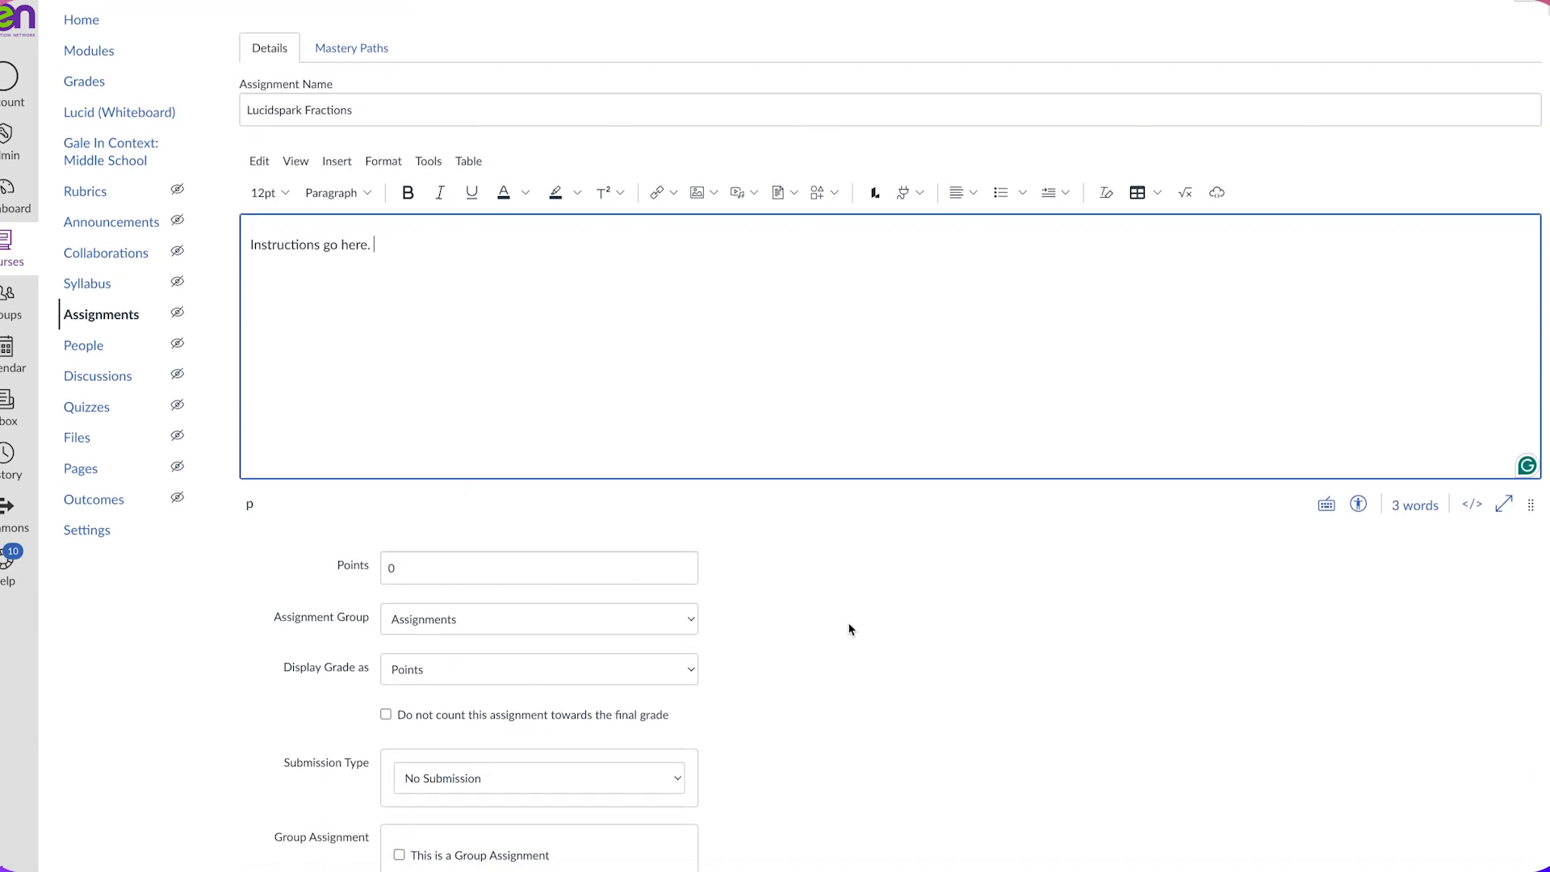
pyautogui.scroll(-3)
pyautogui.write('2')
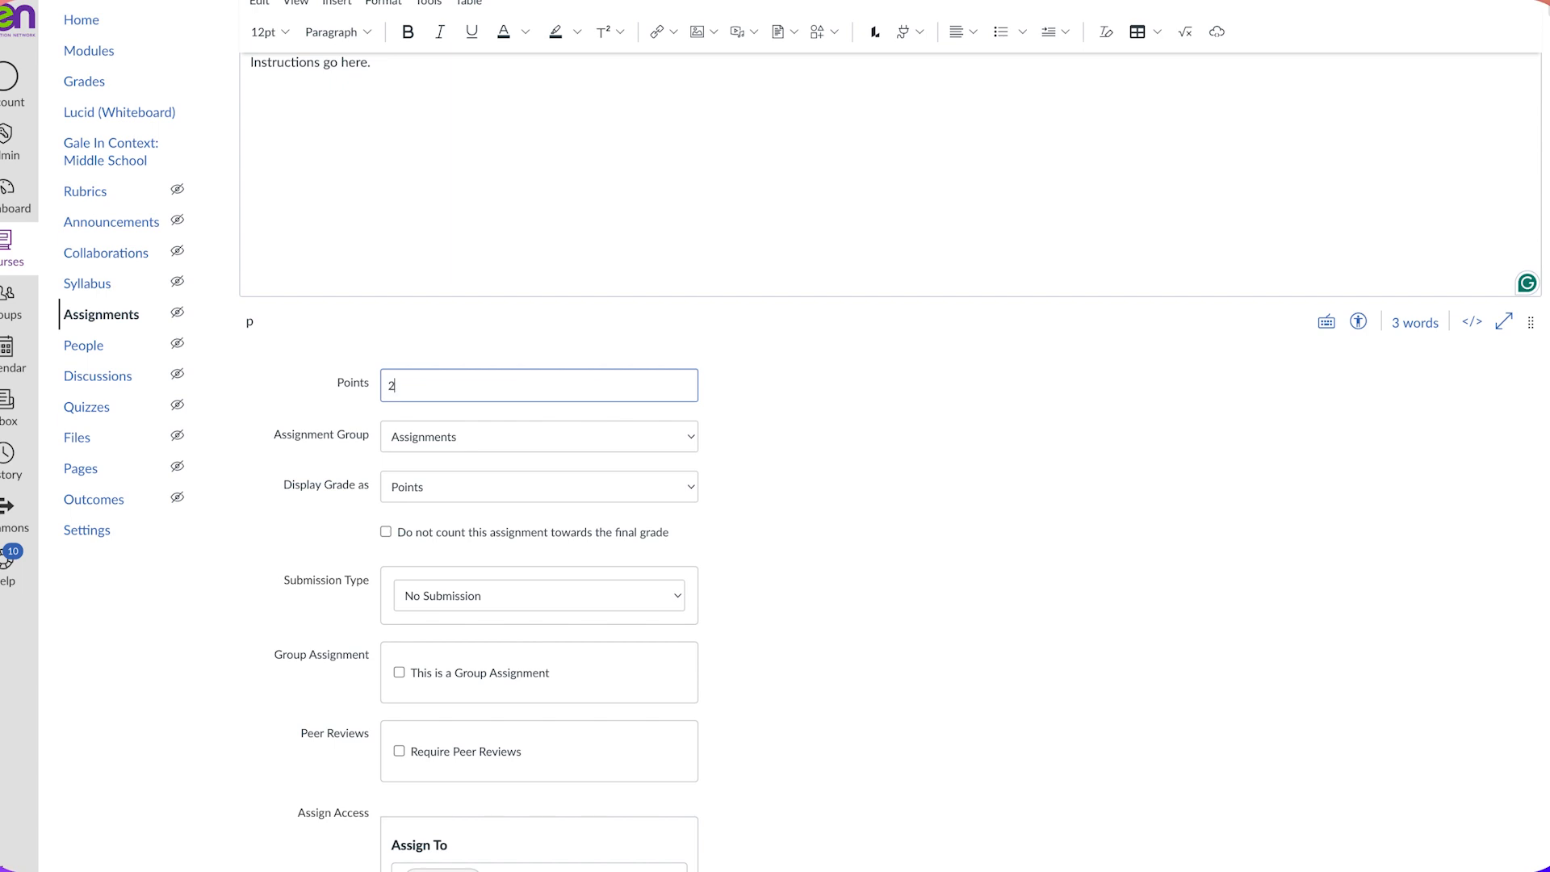
pyautogui.write('0')
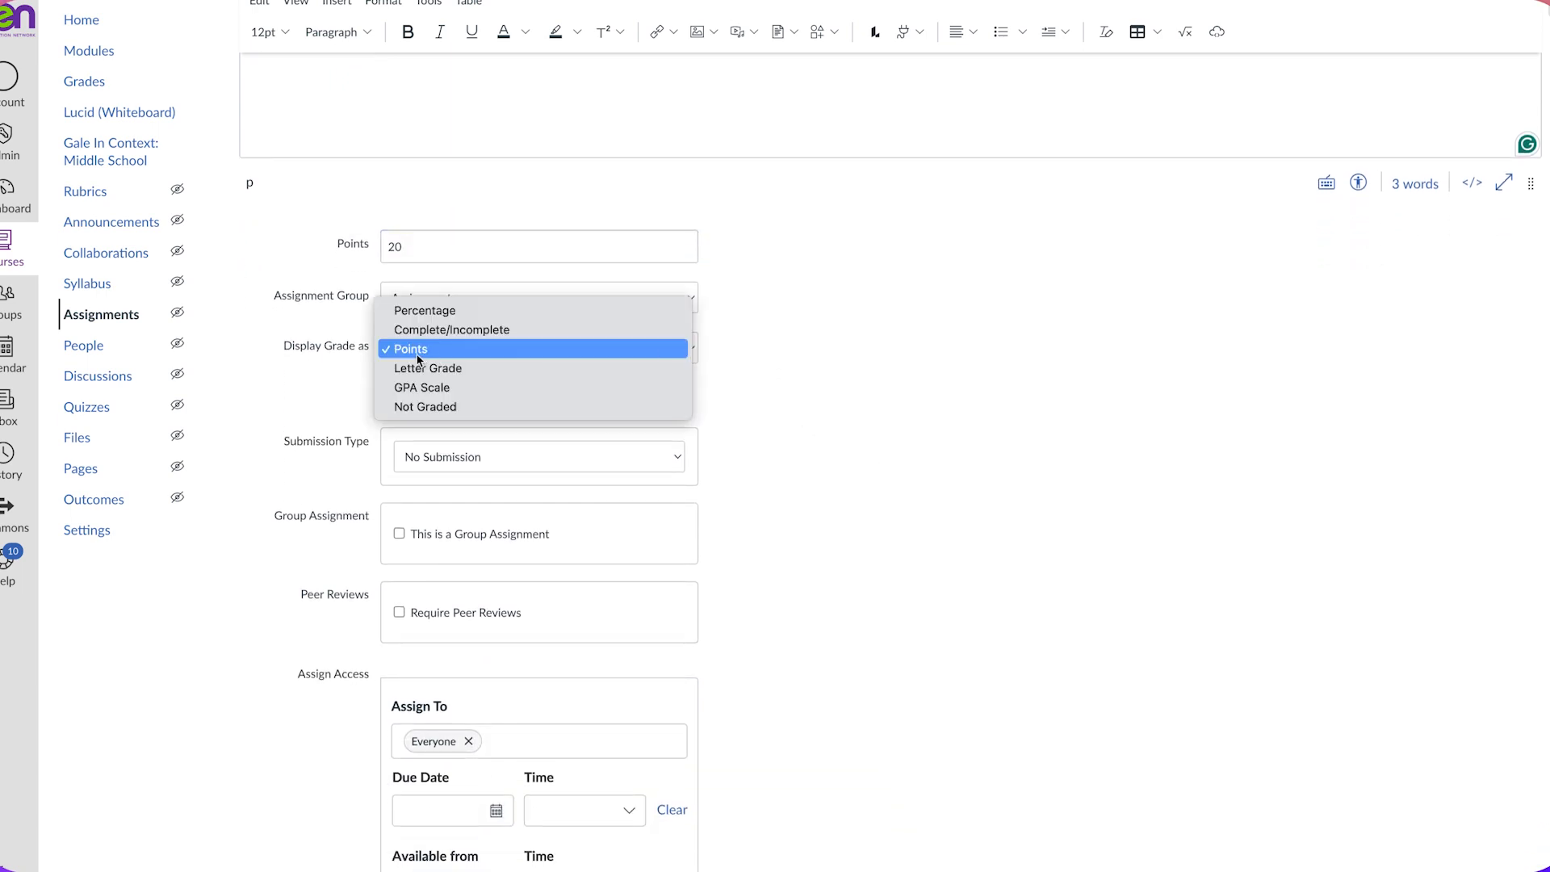
pyautogui.click(452, 329)
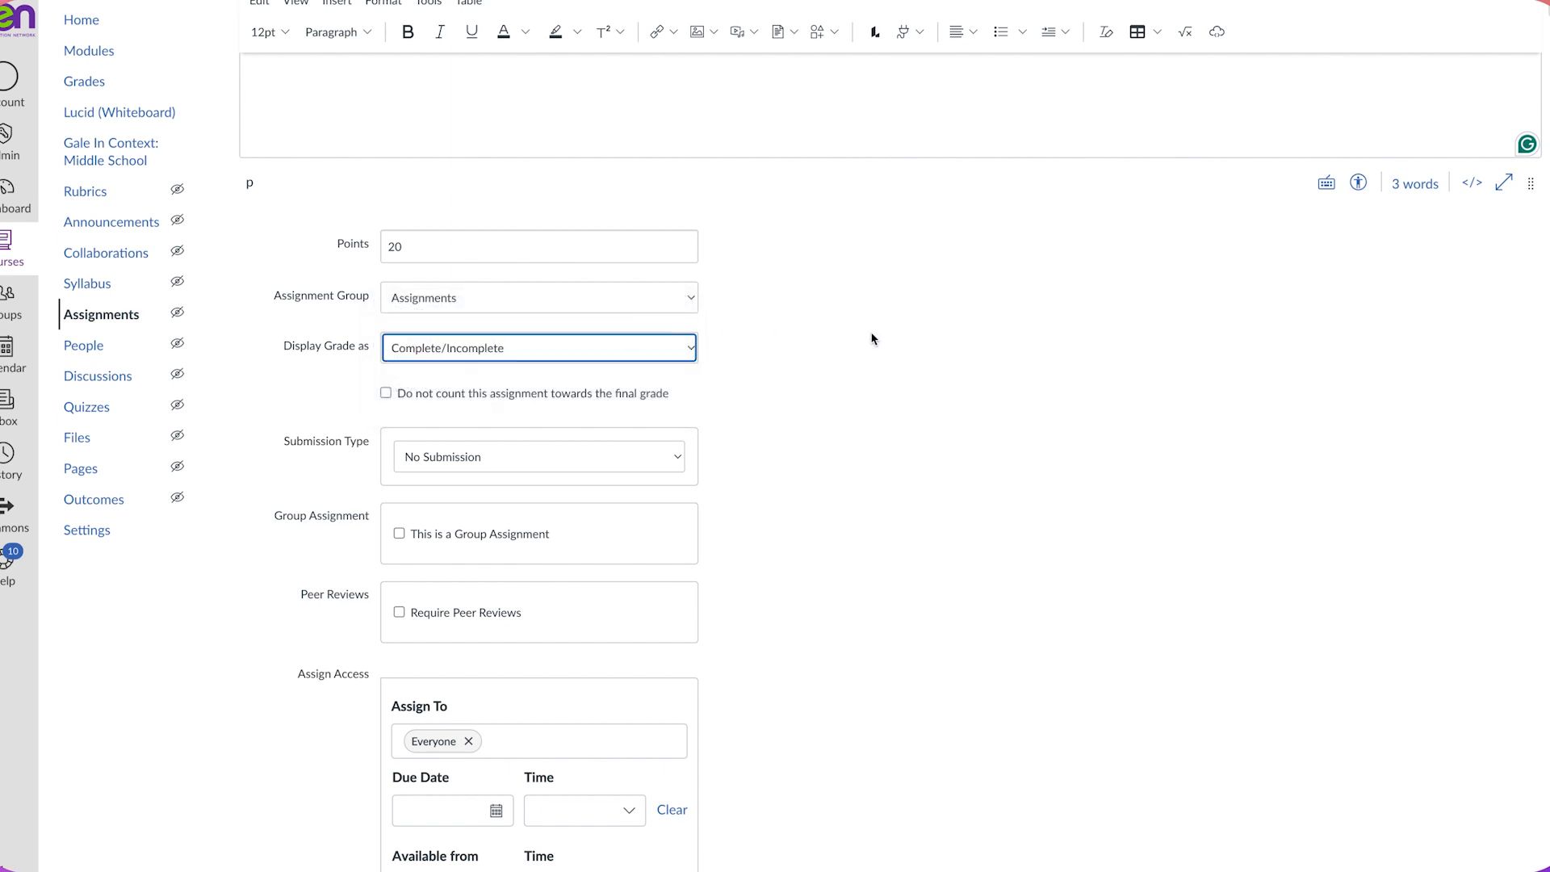
pyautogui.scroll(-3)
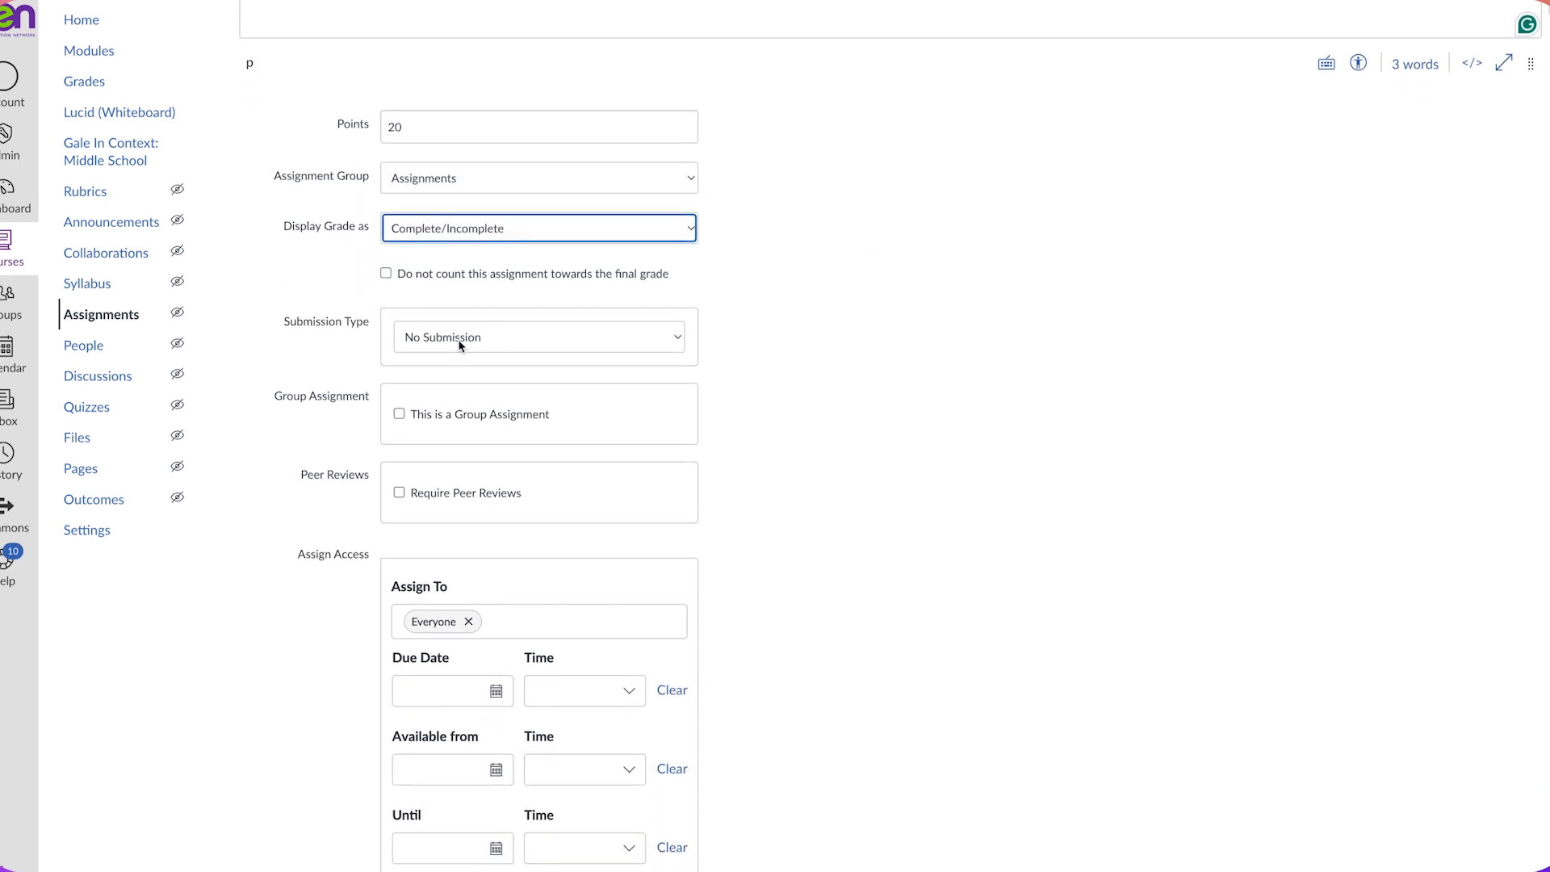
pyautogui.moveTo(101, 314)
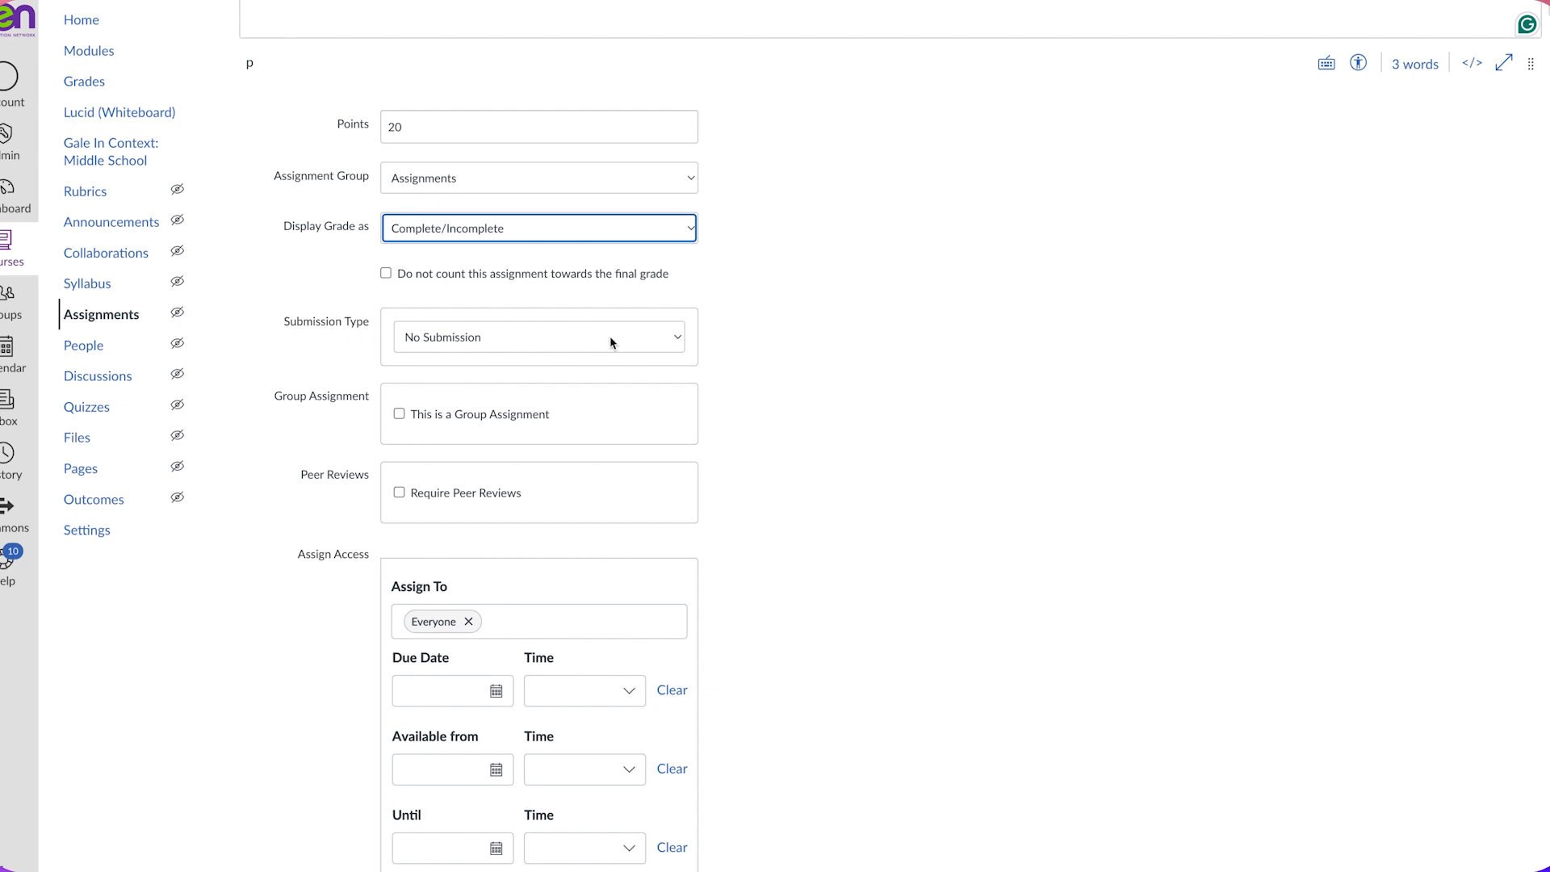
# Step: Choose Lucid from the Submission Type dropdown
pyautogui.click(537, 336)
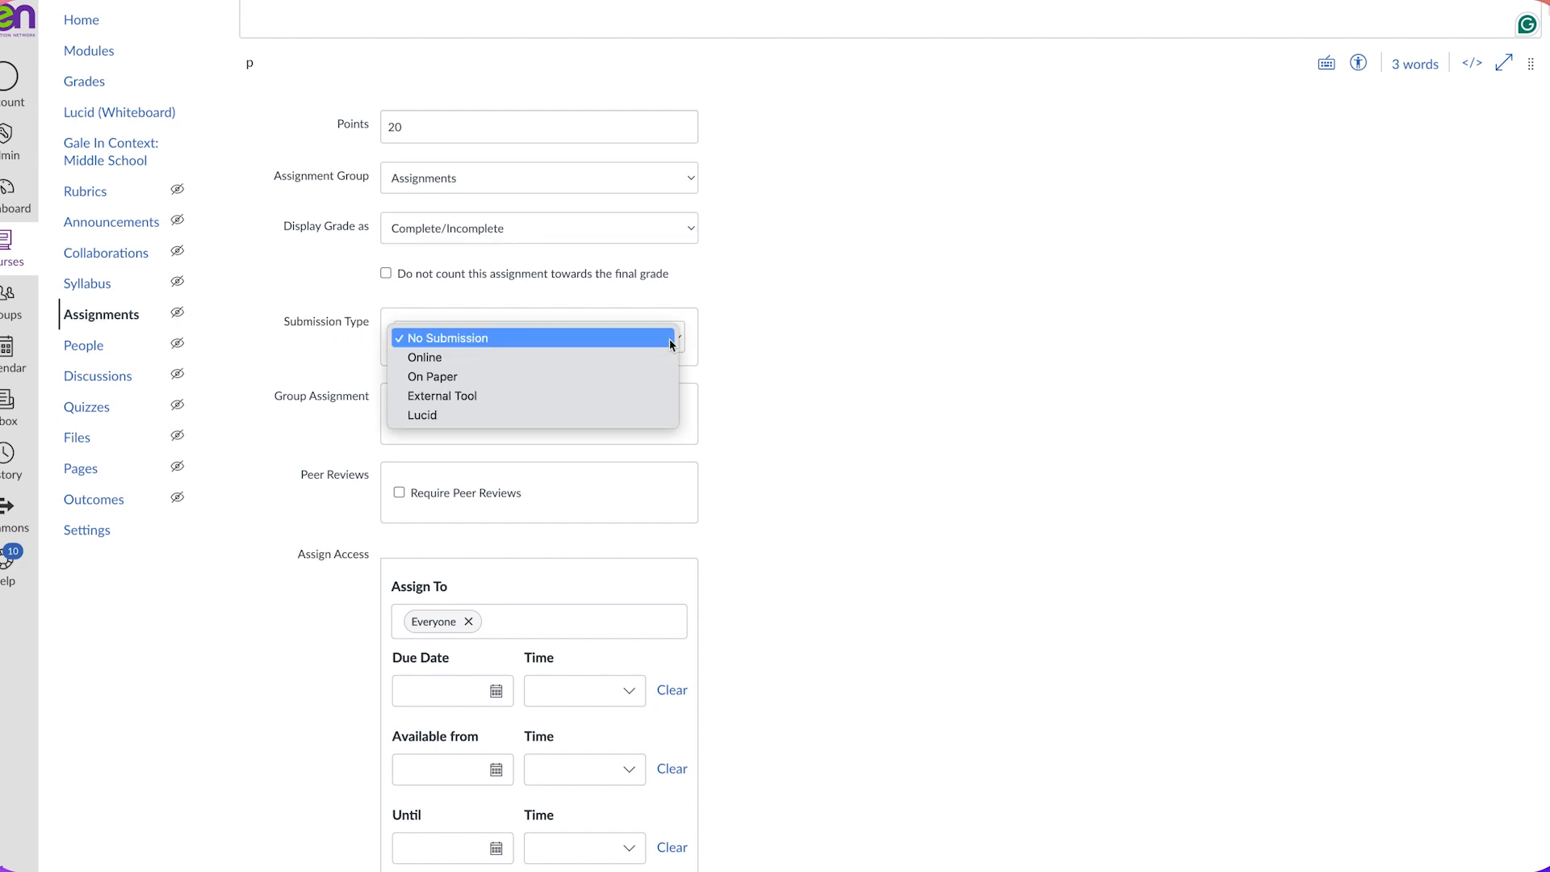
pyautogui.moveTo(422, 414)
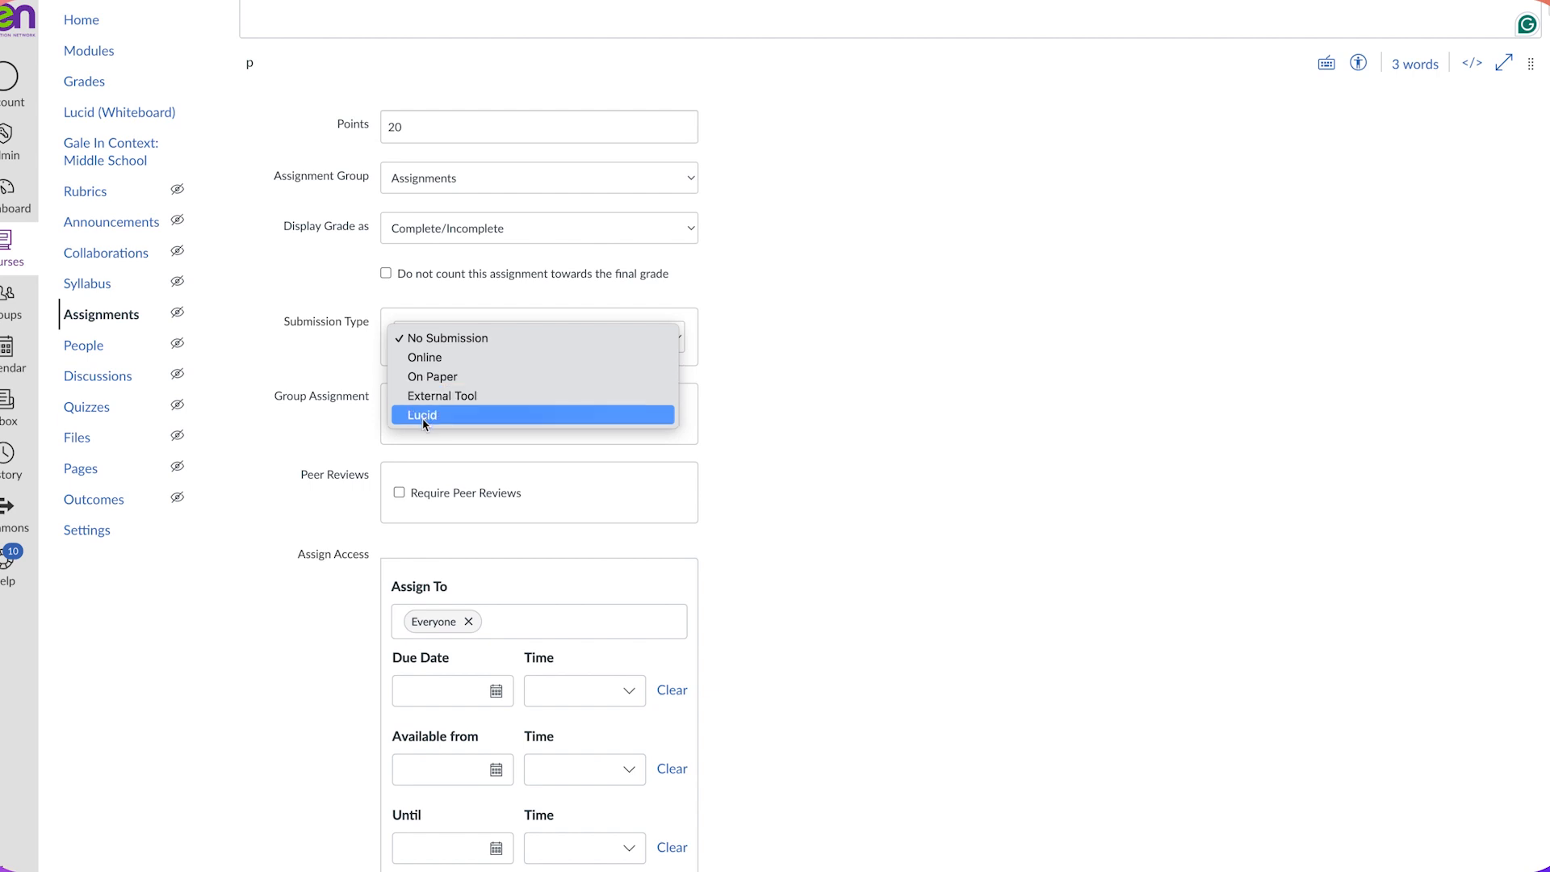
pyautogui.click(421, 414)
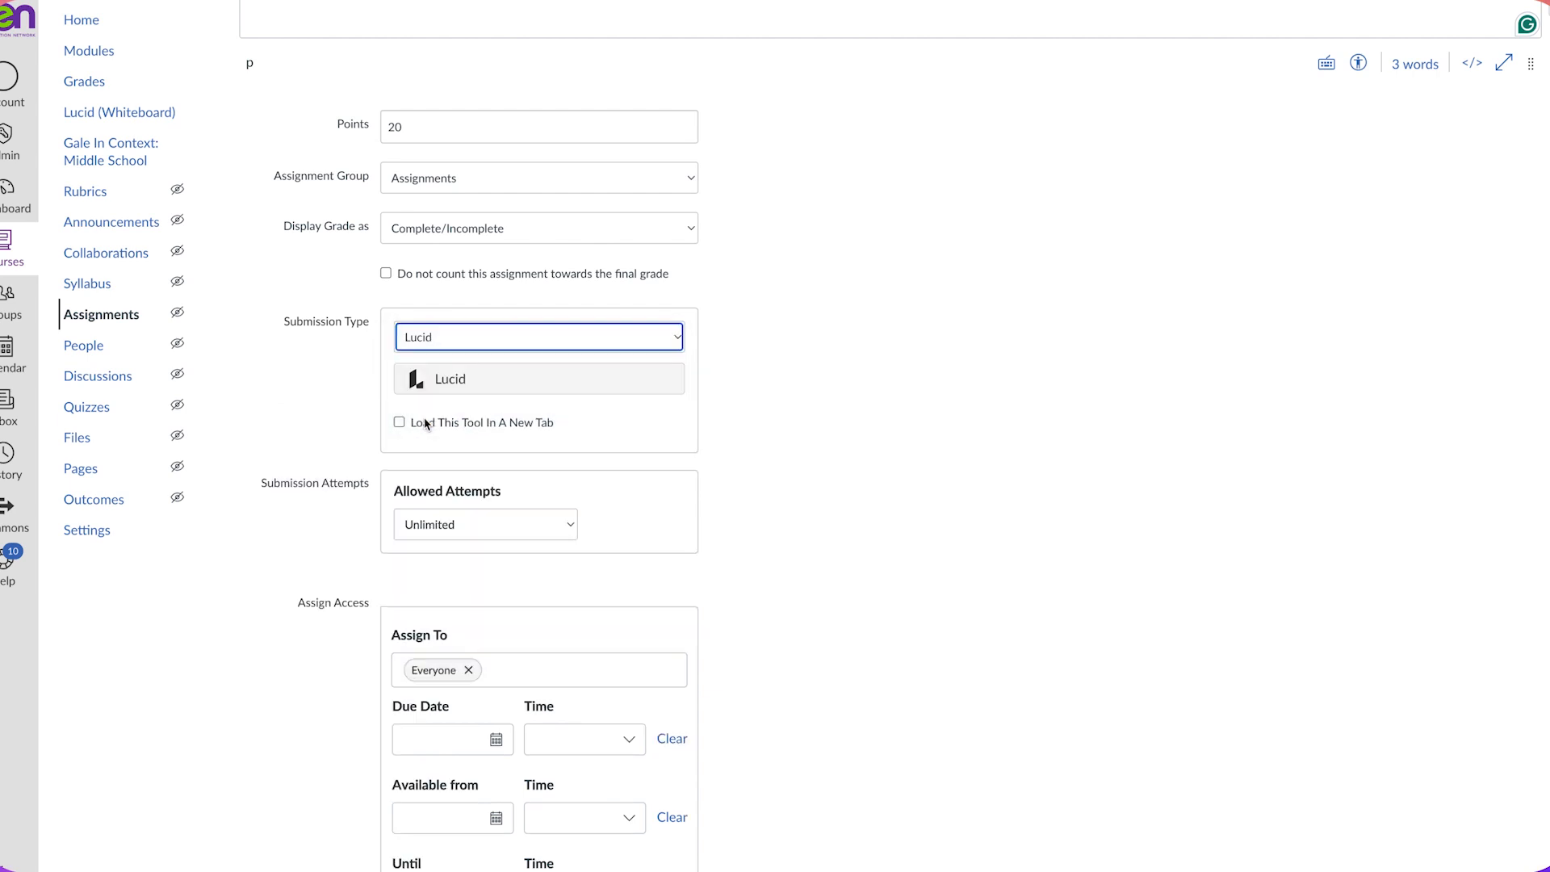
pyautogui.moveTo(490, 387)
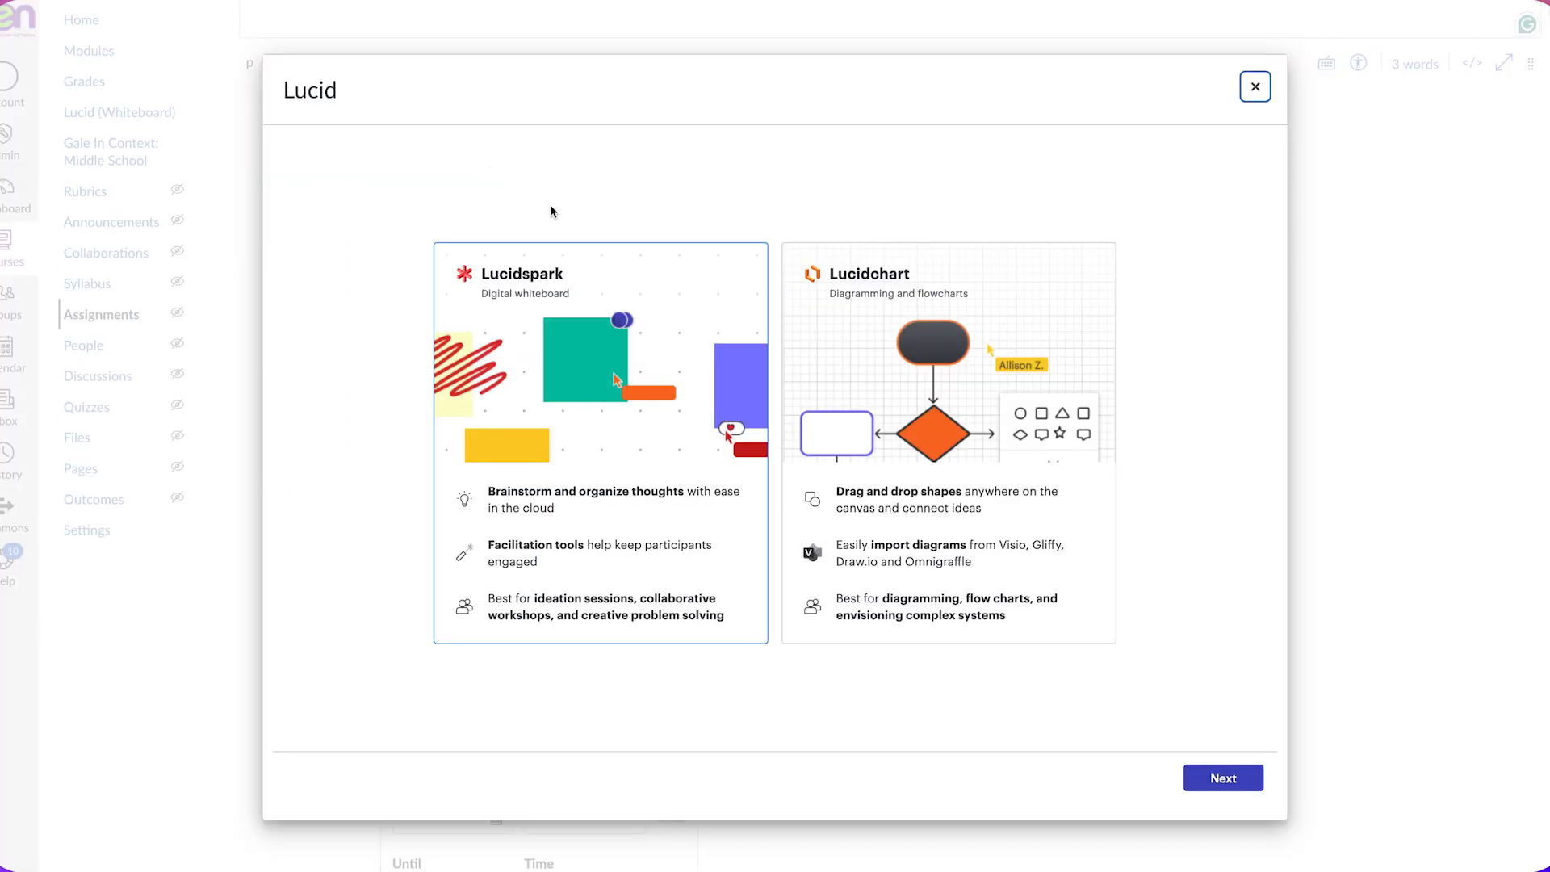
pyautogui.moveTo(964, 393)
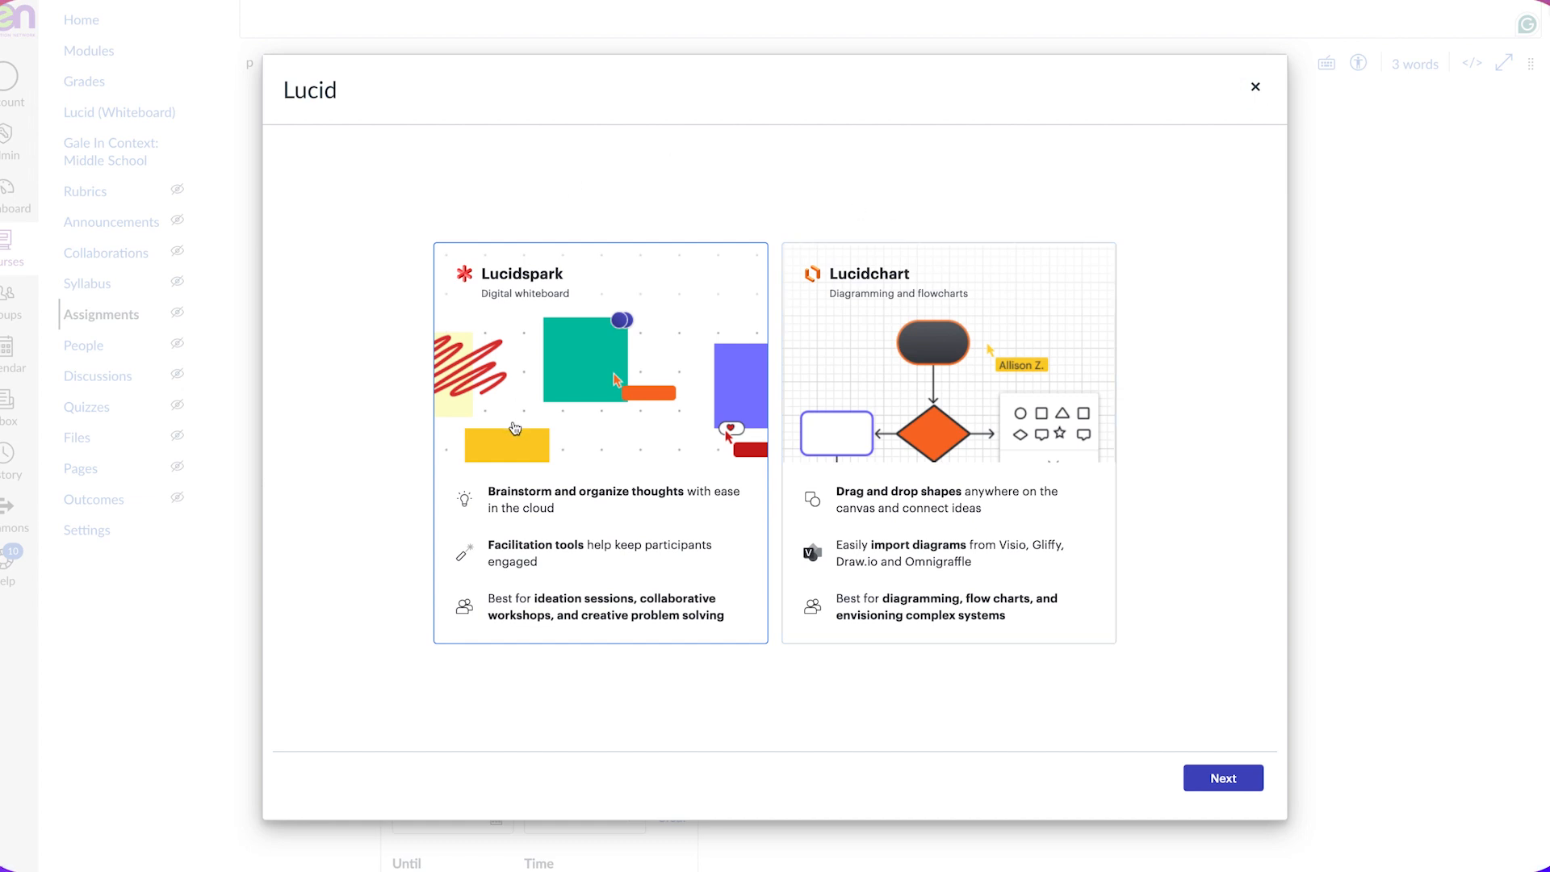
# Step: Choose Lucidspark as the Lucid document type
pyautogui.click(1221, 778)
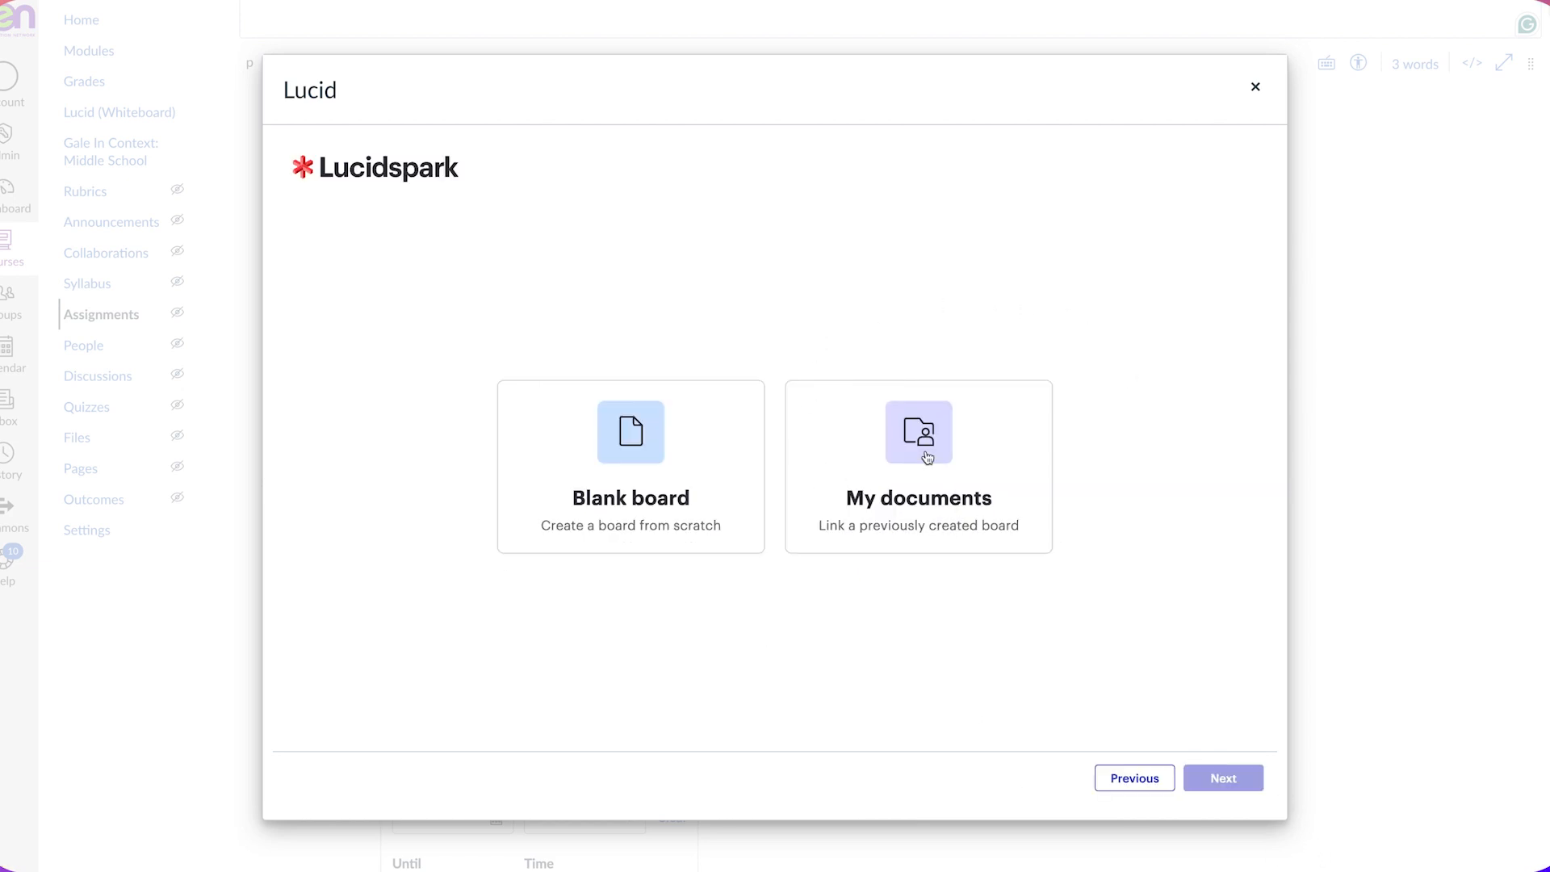
# Step: Select the Birthday Cake Fractions board from My documents as the linked board
pyautogui.click(917, 466)
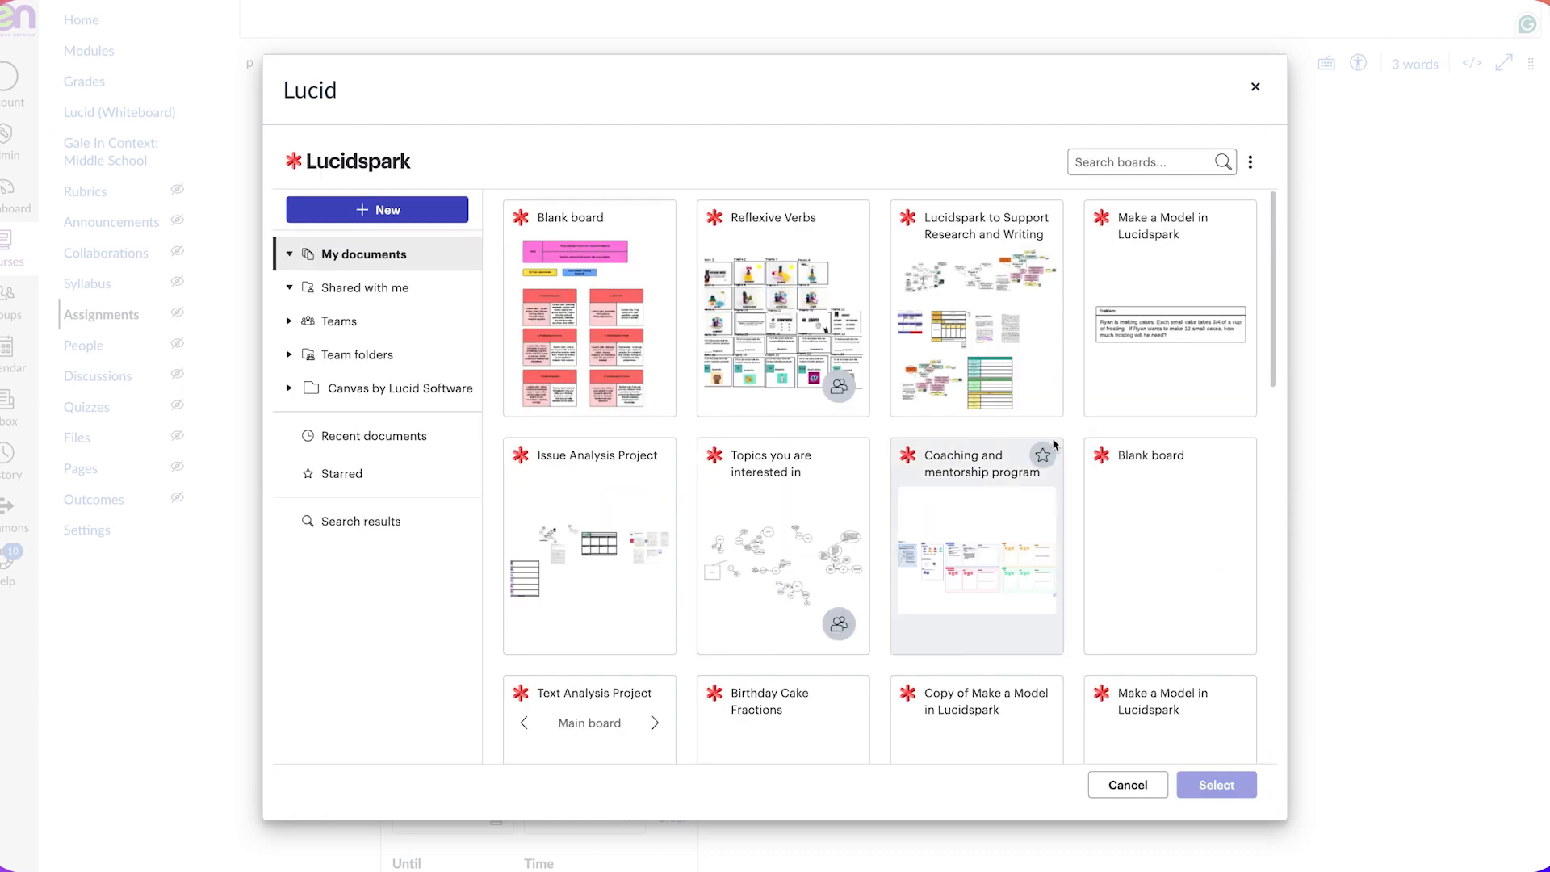
pyautogui.scroll(-3)
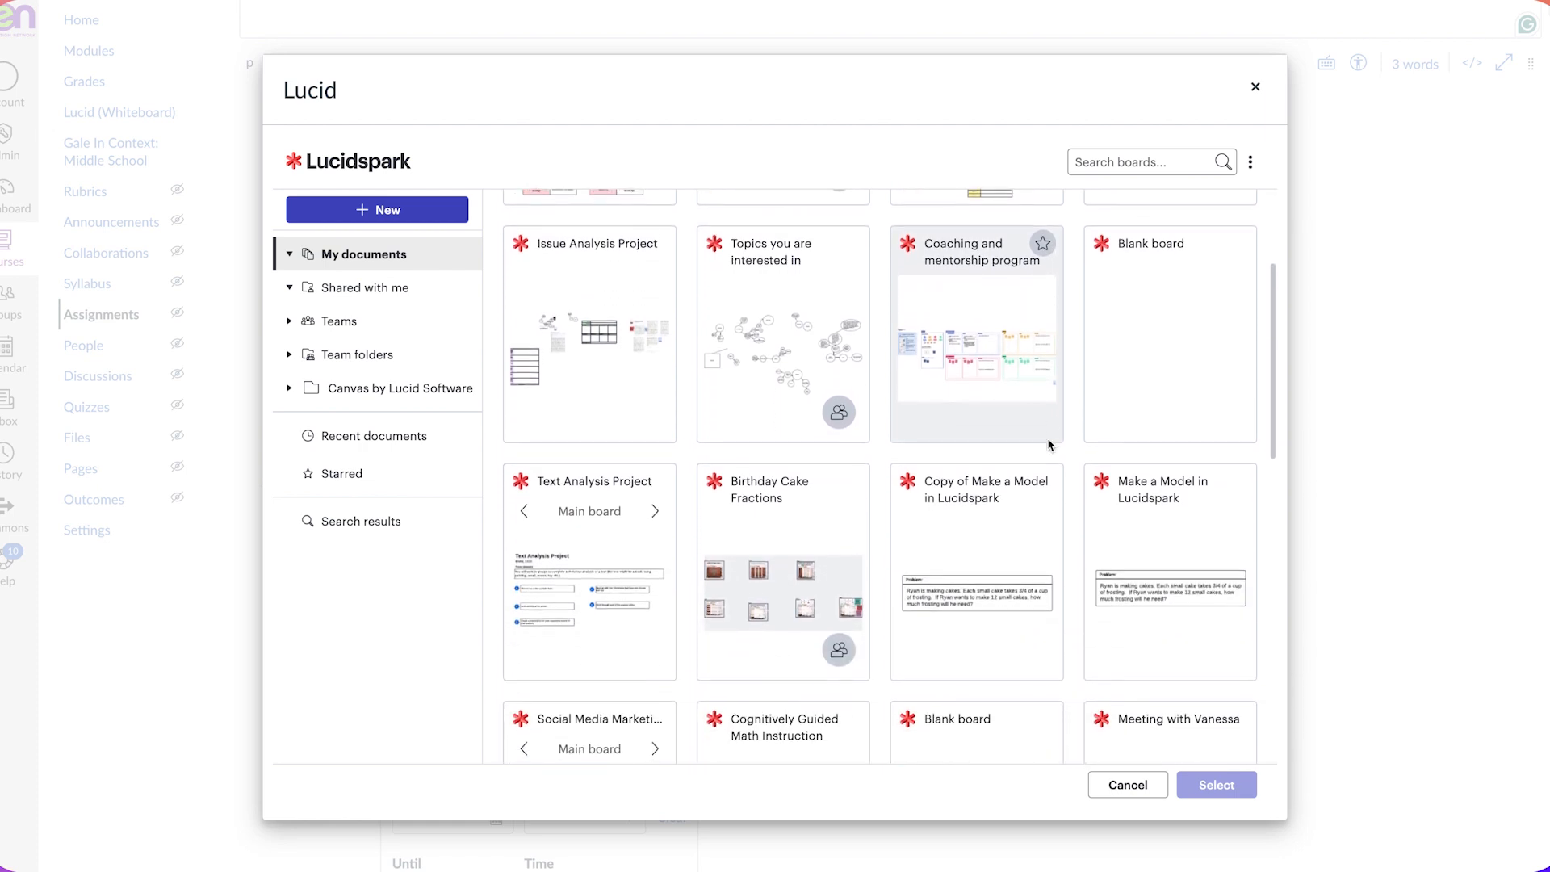
pyautogui.scroll(-3)
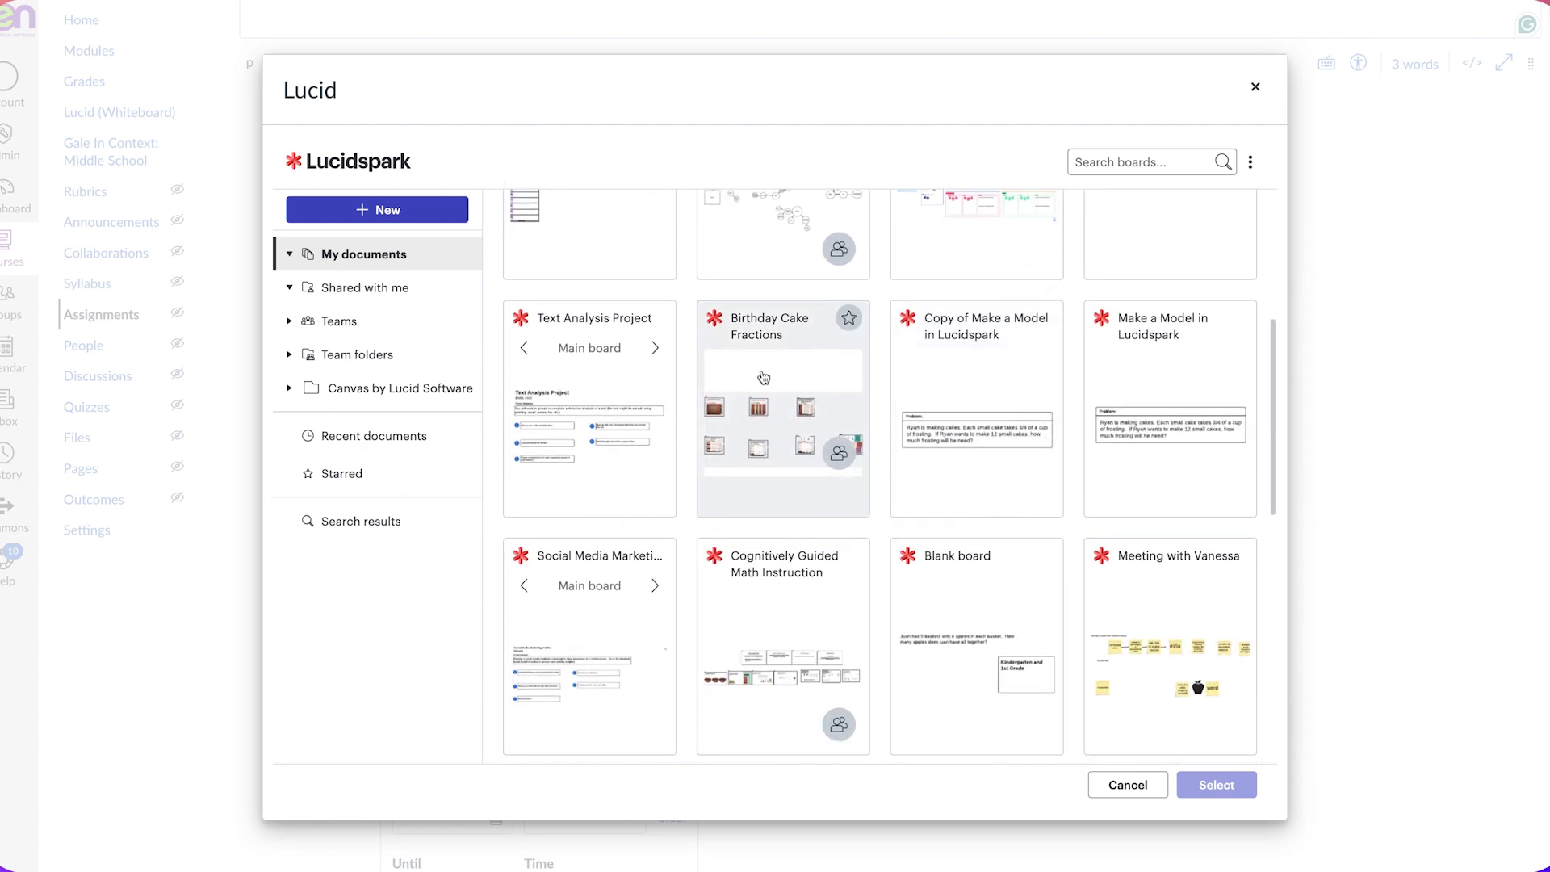
pyautogui.moveTo(769, 326)
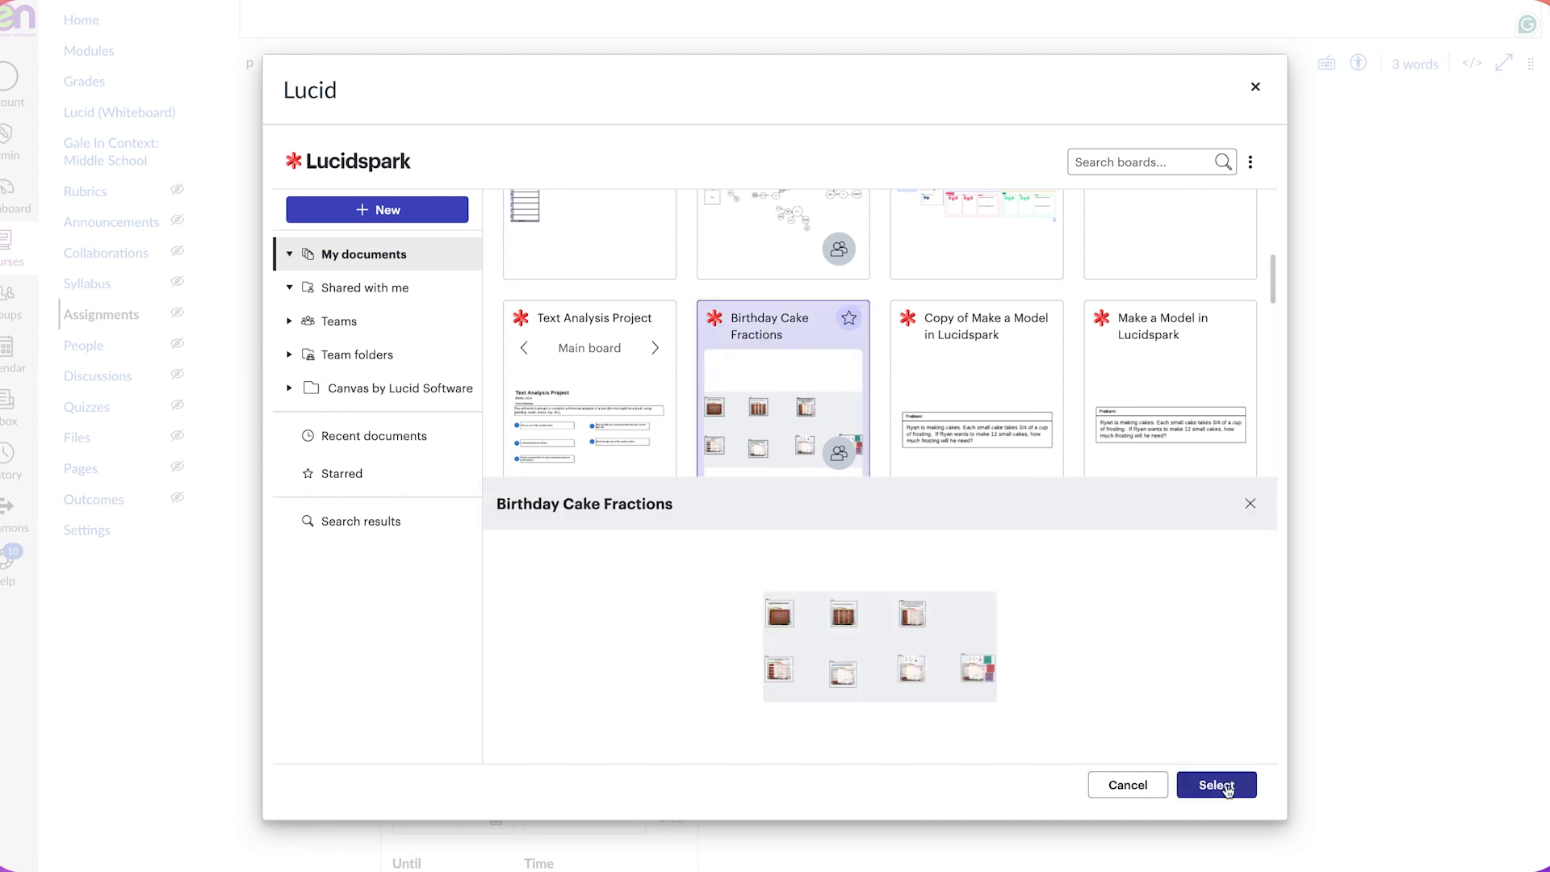
pyautogui.click(1216, 783)
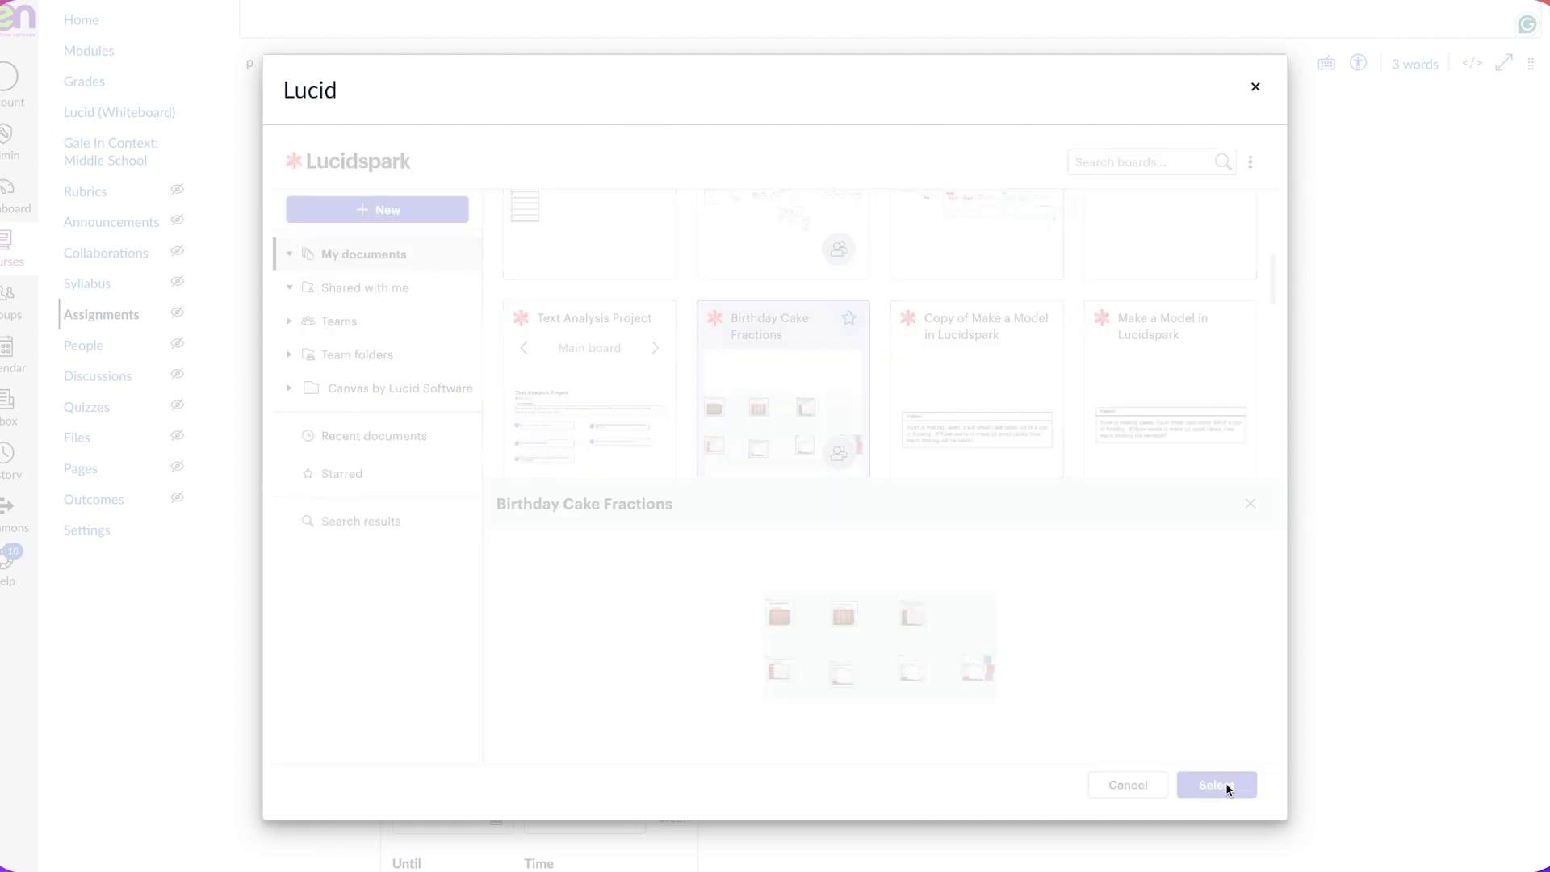
# Step: Save the Lucidspark Fractions assignment to preview its linked Birthday Cake Fractions board
pyautogui.click(1215, 784)
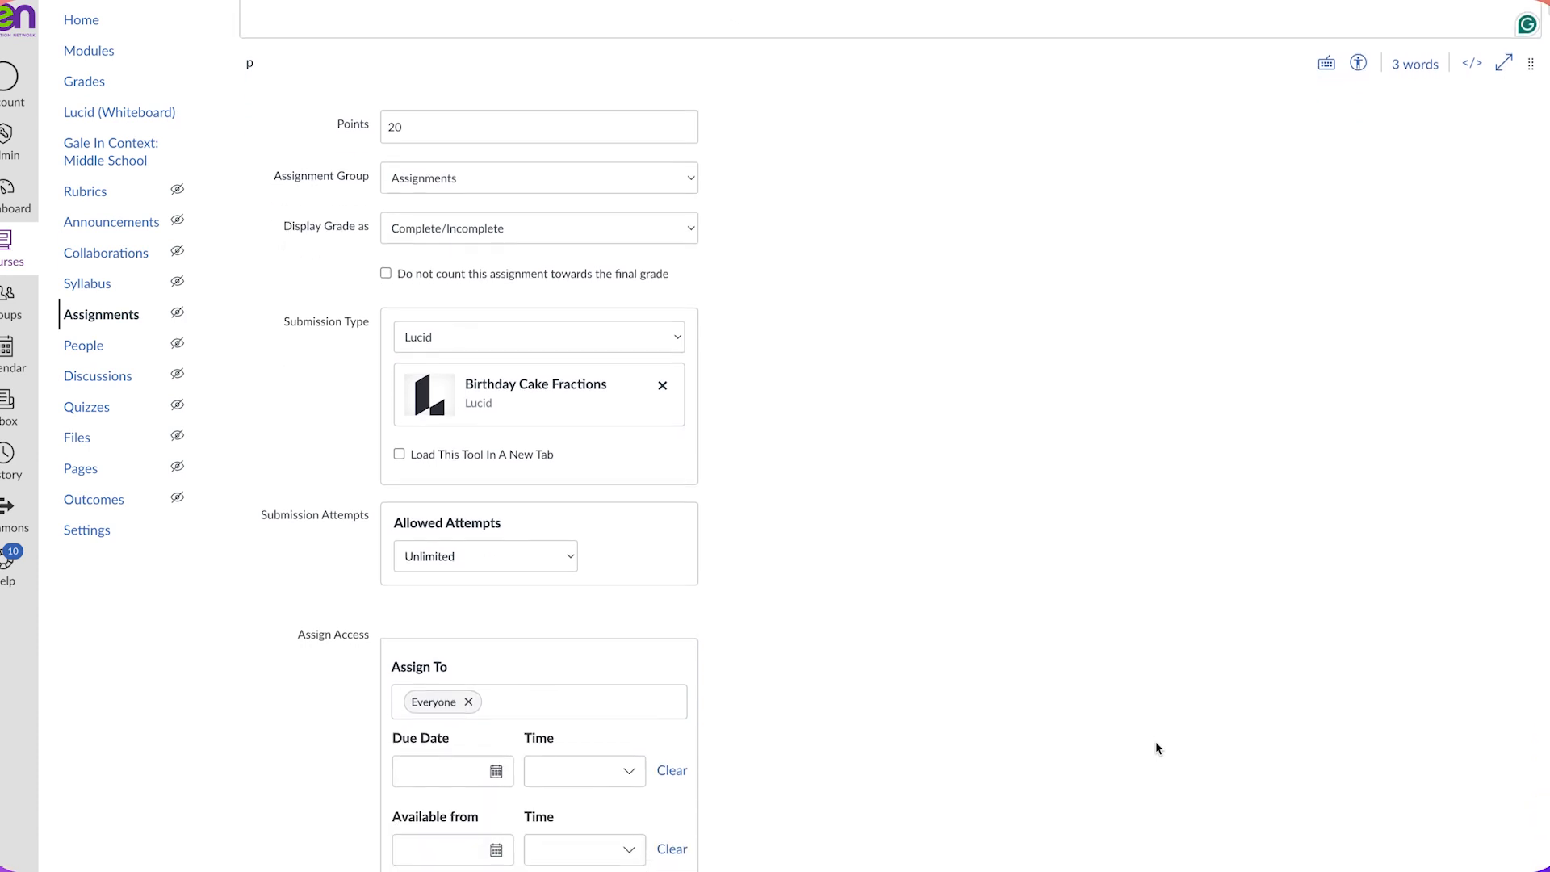
pyautogui.scroll(-3)
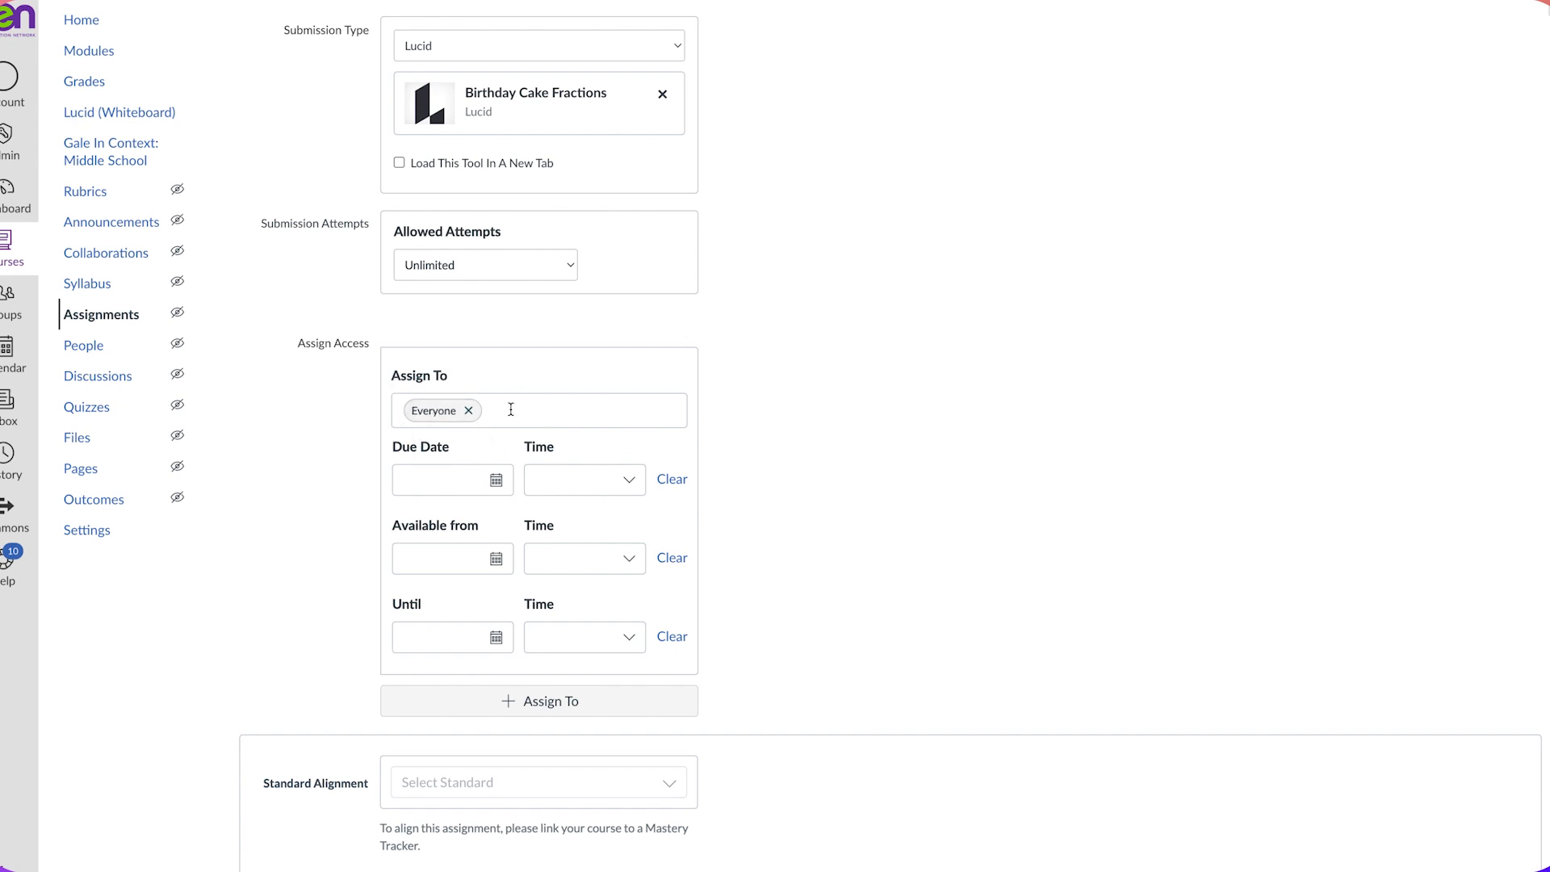
pyautogui.moveTo(419, 422)
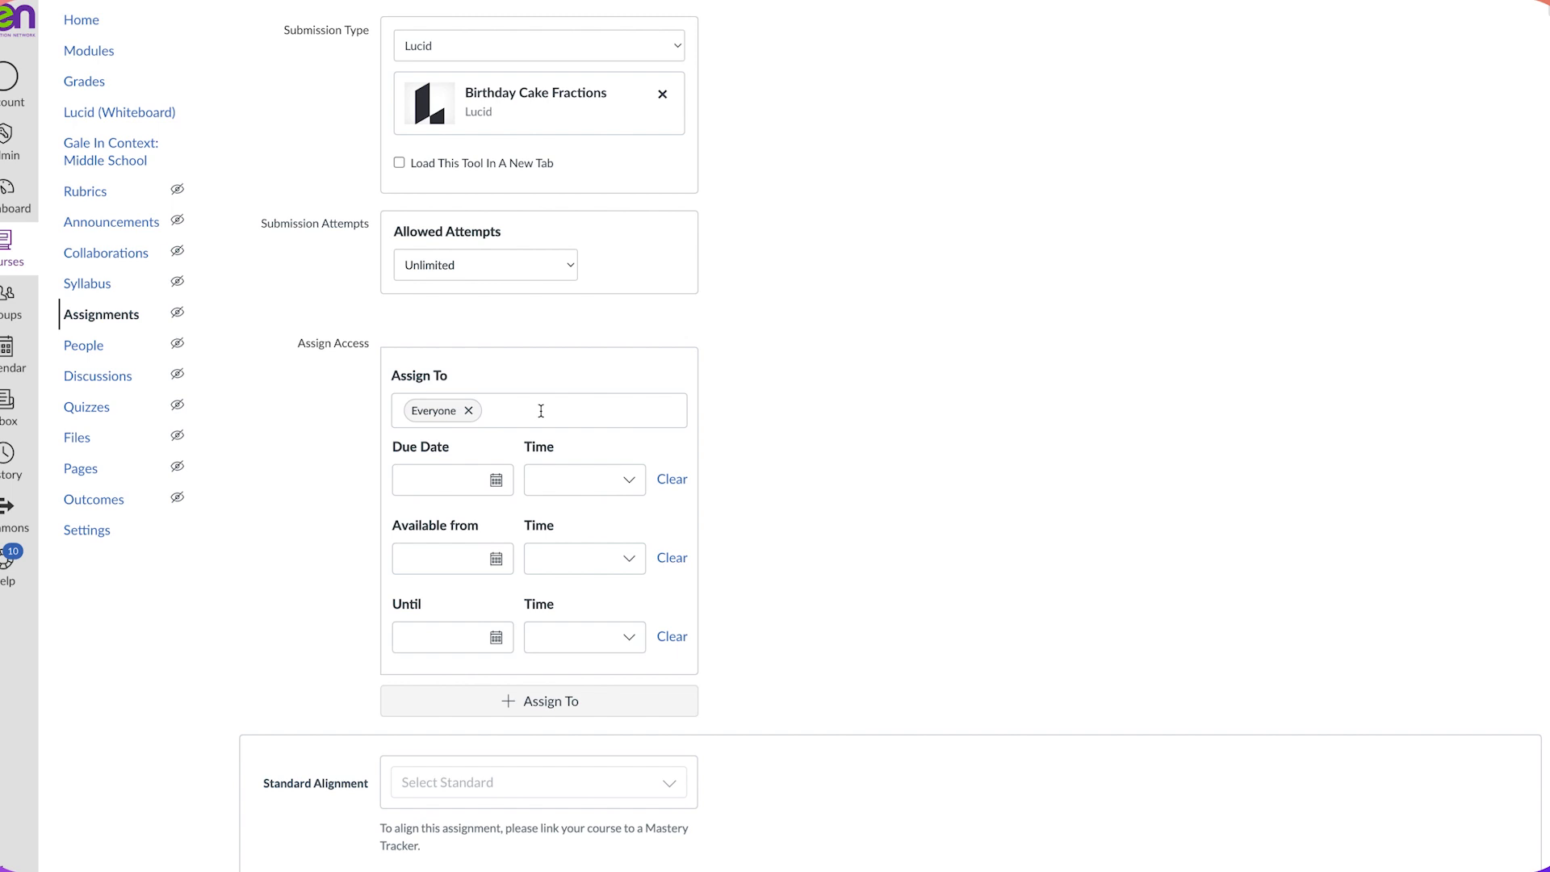
pyautogui.moveTo(967, 558)
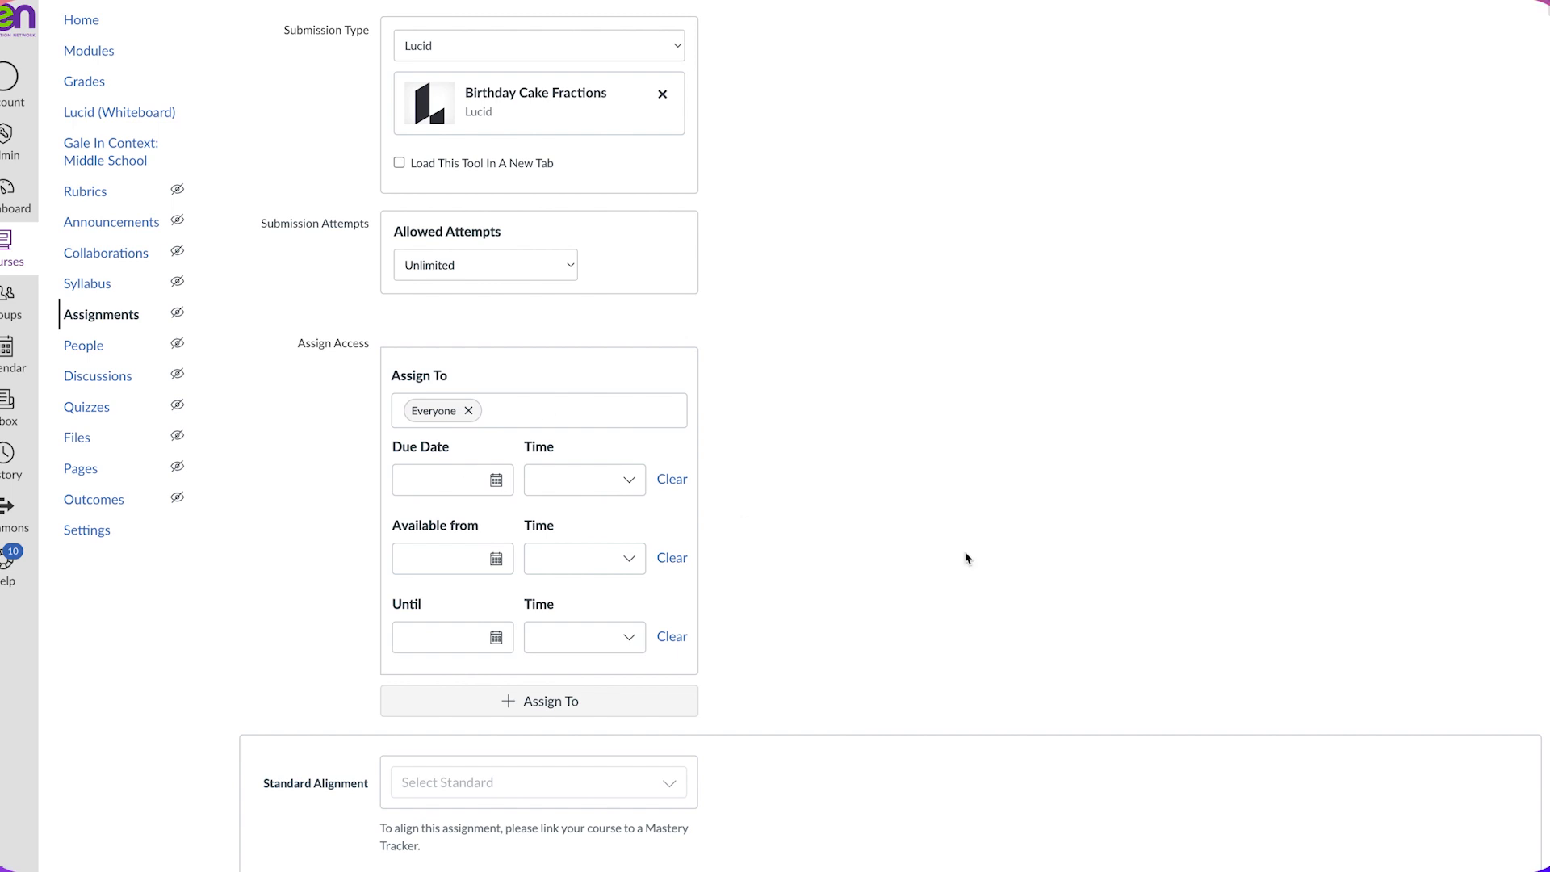
pyautogui.scroll(-3)
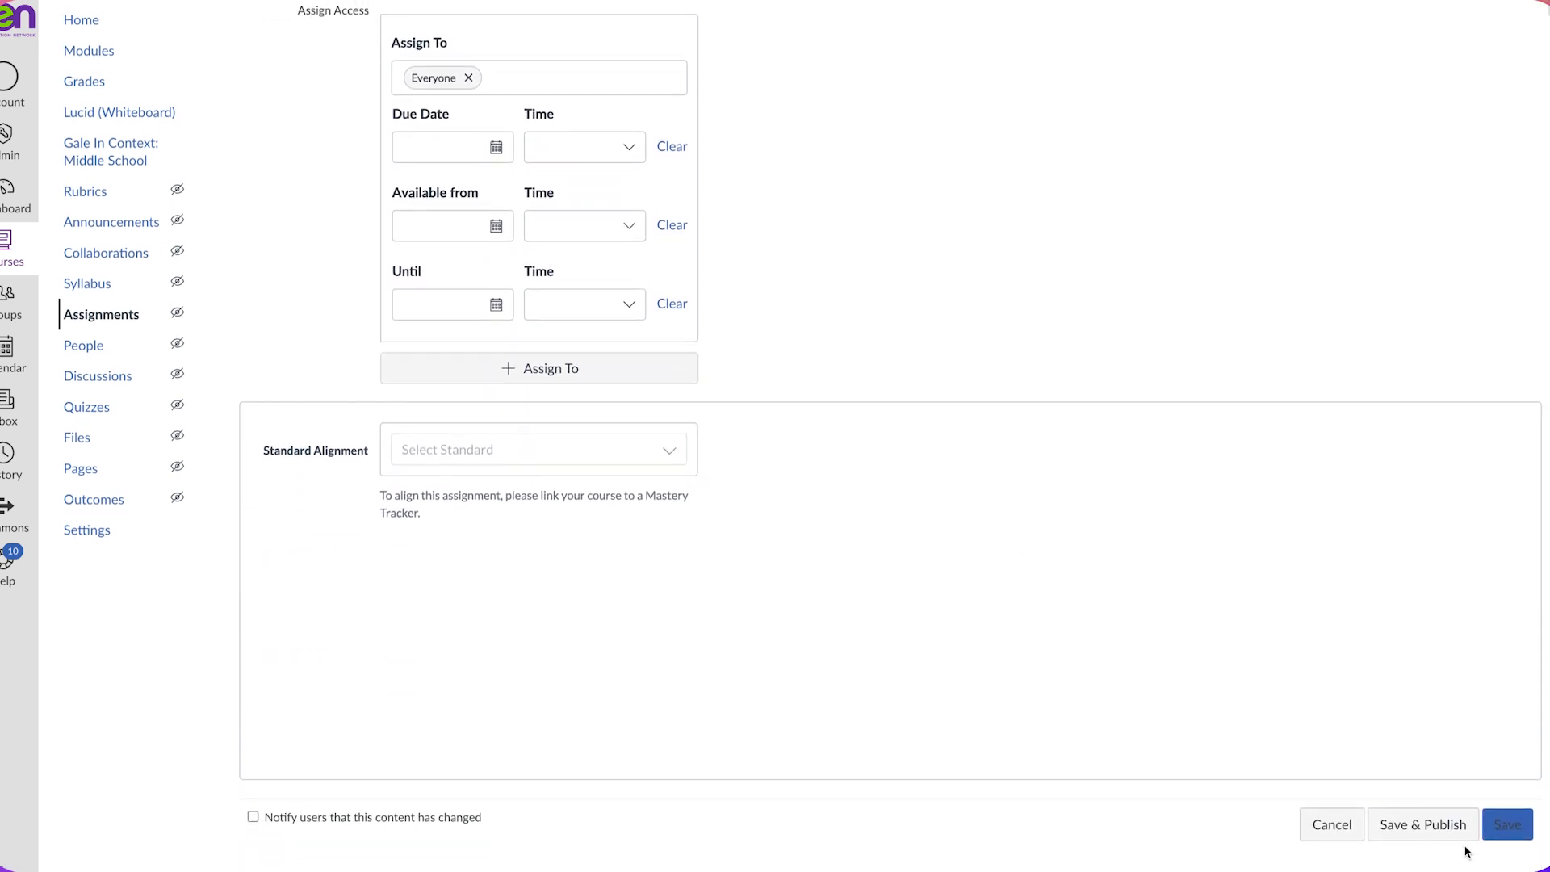
pyautogui.click(1506, 824)
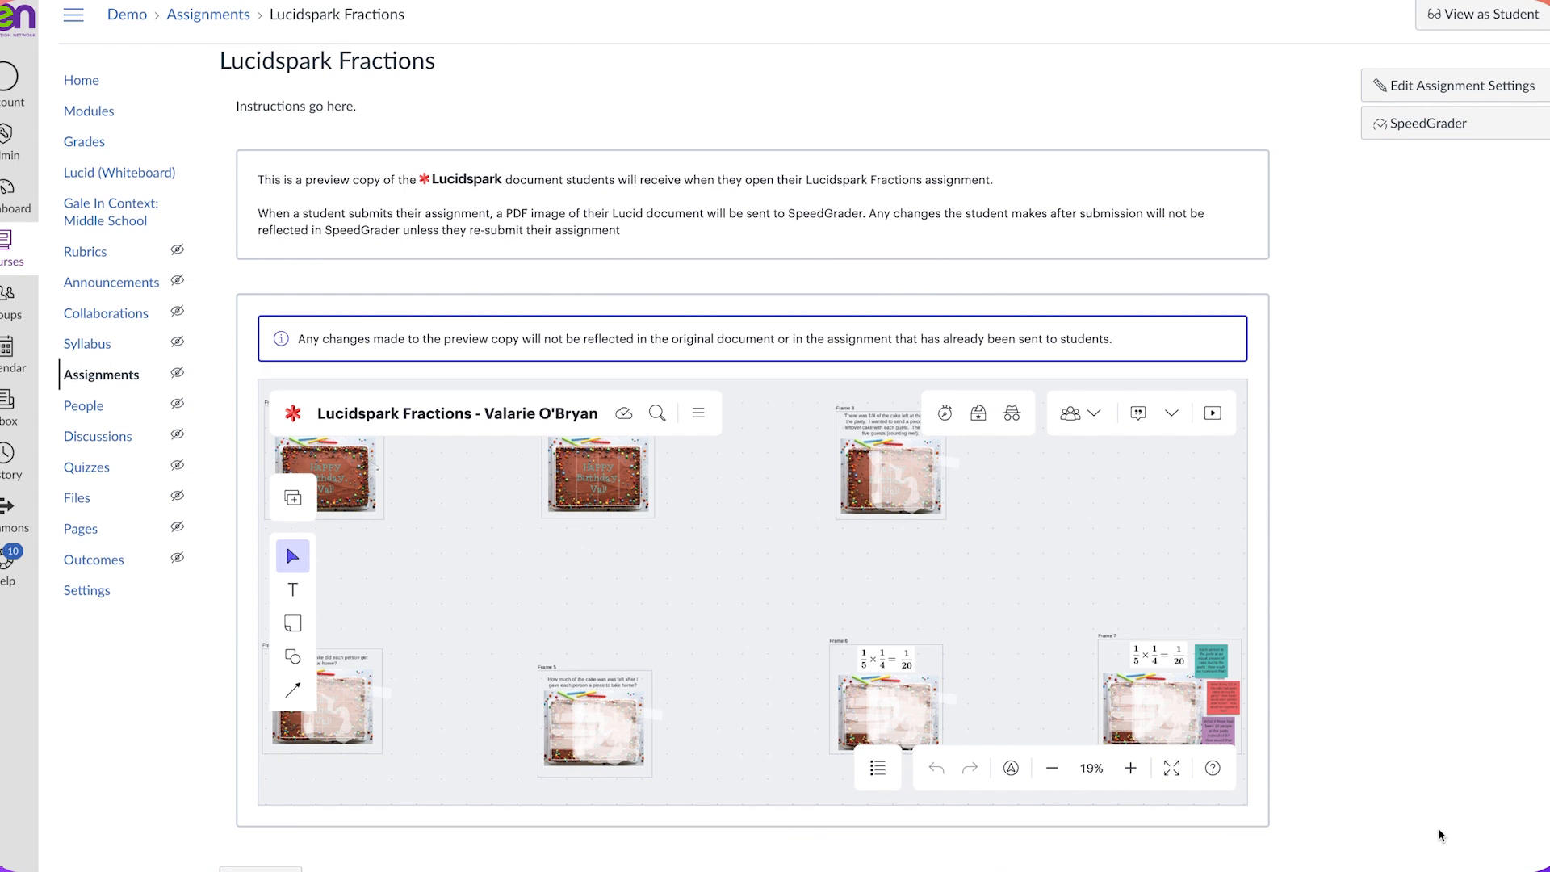